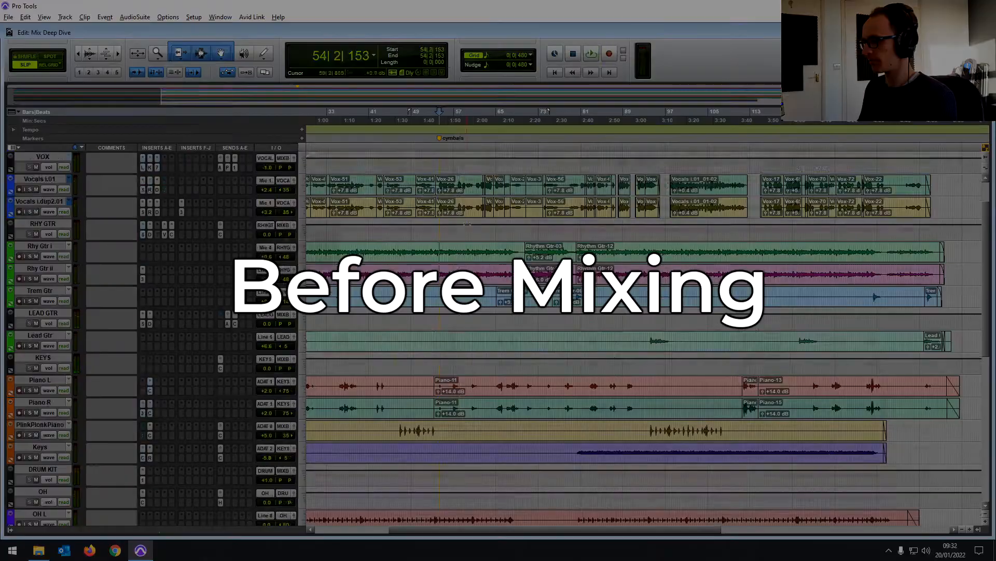
Bring up the mixed session showing Master, MIX BUS and populated insert slots.
click(590, 53)
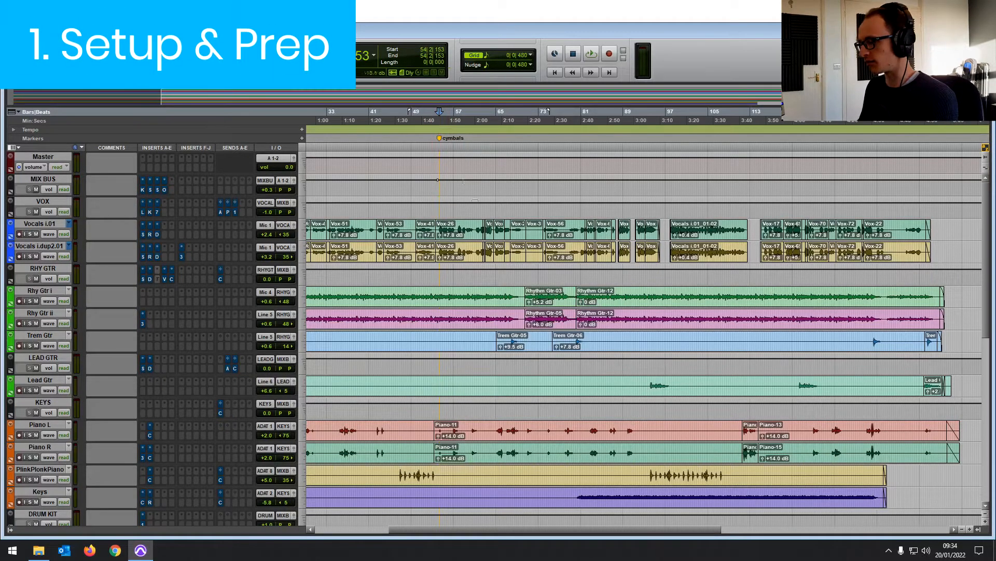
Scroll to the MIX BUS track to reach its Kramer Master Tape insert.
scroll(down, 3)
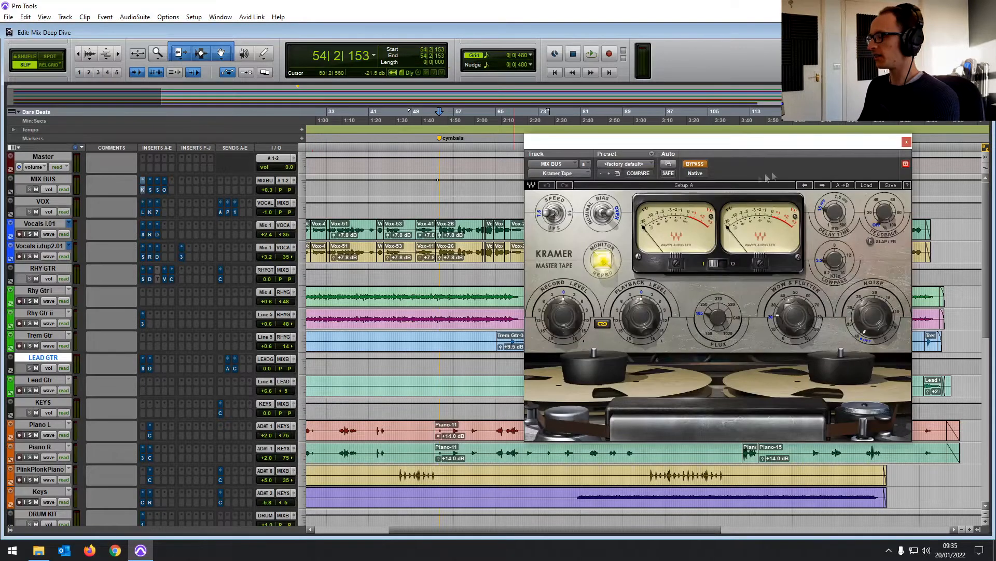
Audition the Kramer Master Tape with and without bypass, then leave it active and closed.
click(905, 142)
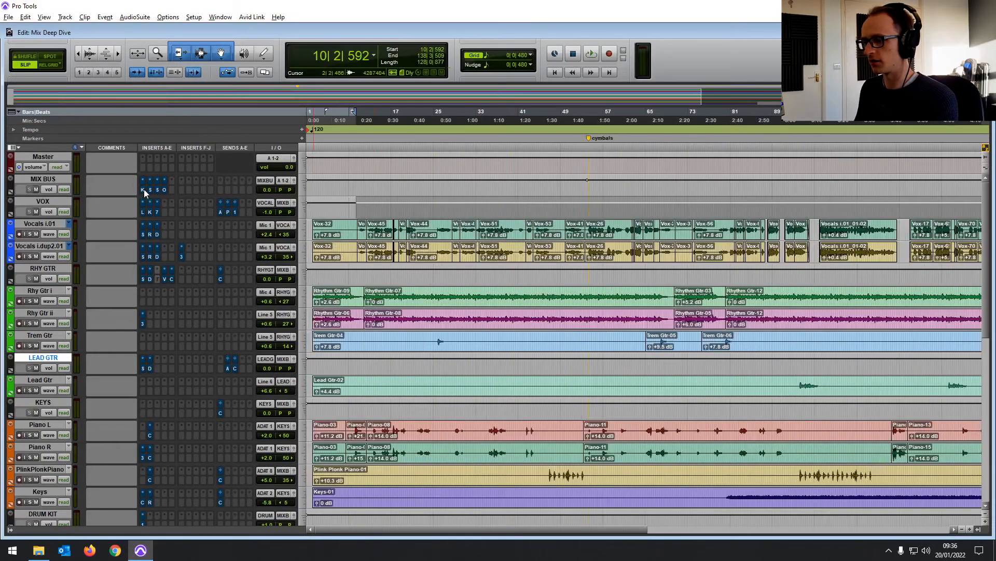
click(142, 179)
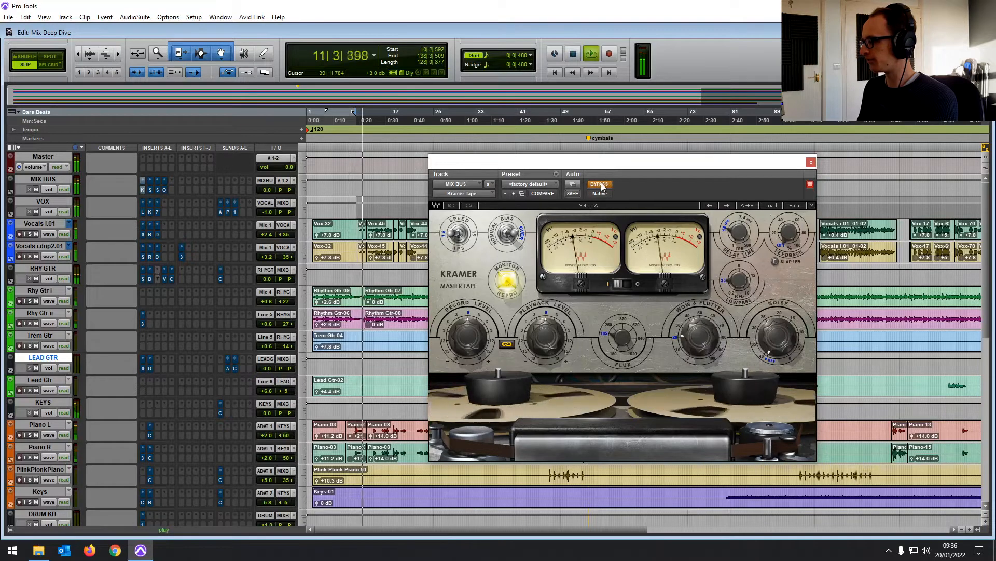
click(599, 185)
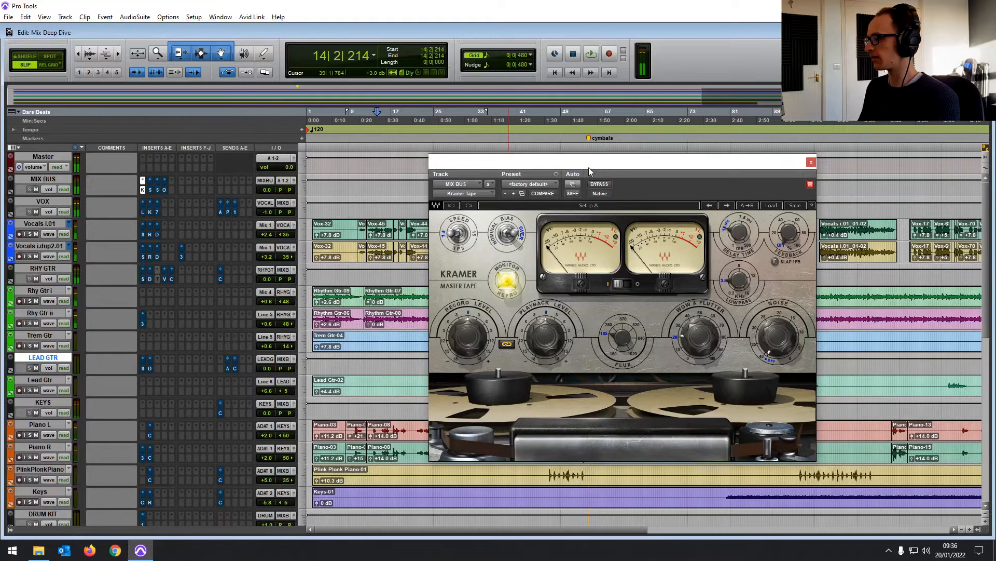
drag(620, 162, 598, 148)
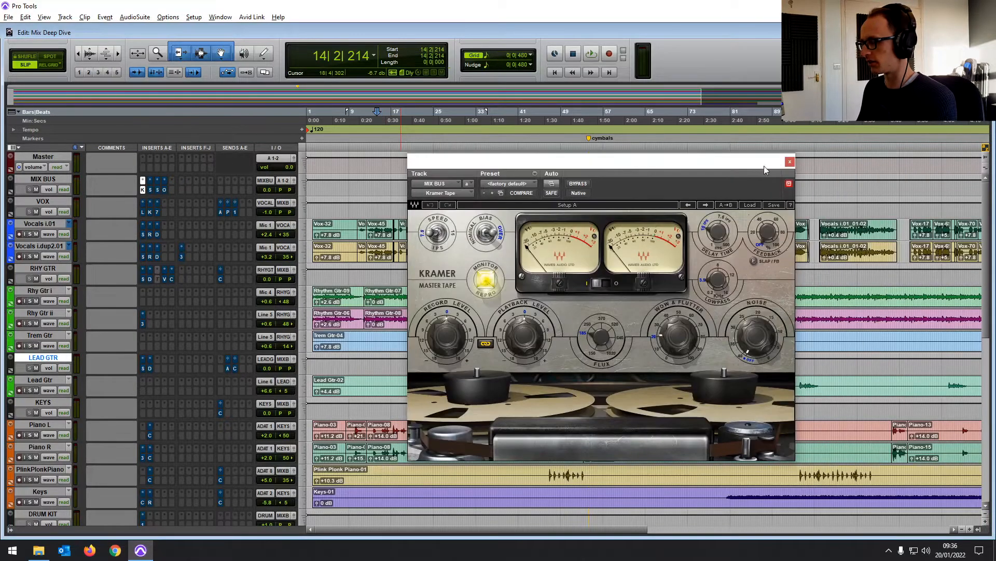
click(790, 161)
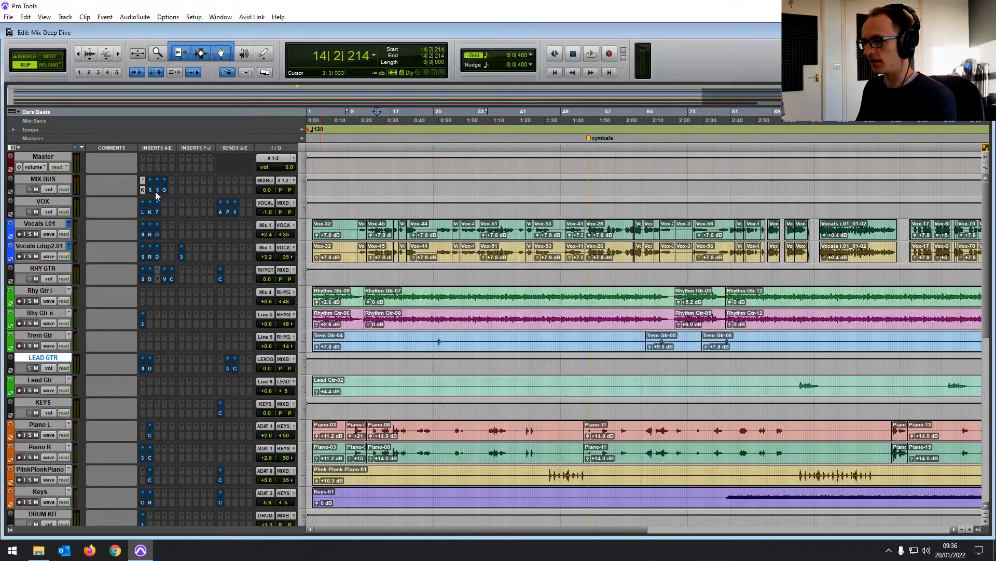
Bring up the SSL E-Channel on the mix bus and nudge its LMF low-mid EQ band.
click(142, 180)
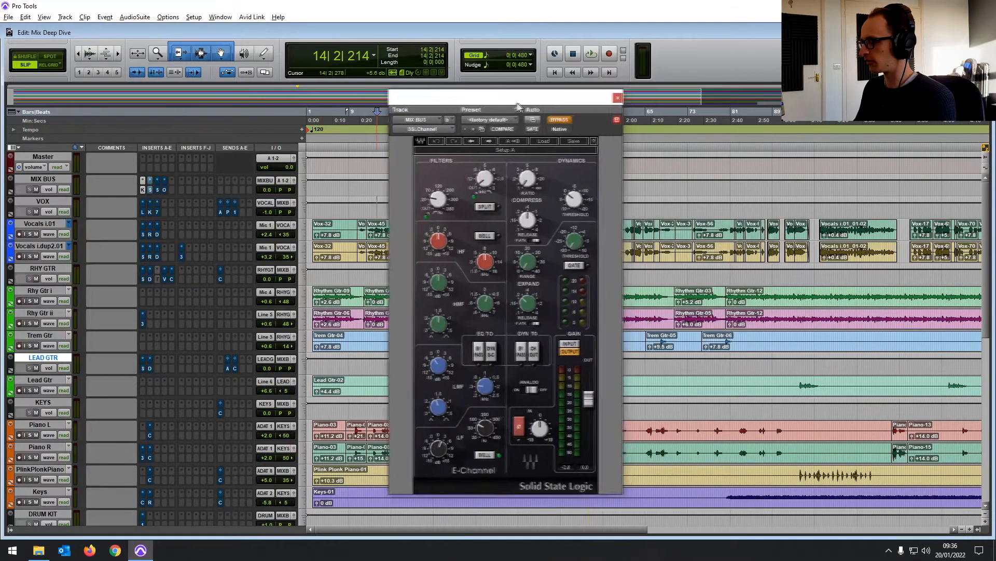
drag(518, 96, 489, 86)
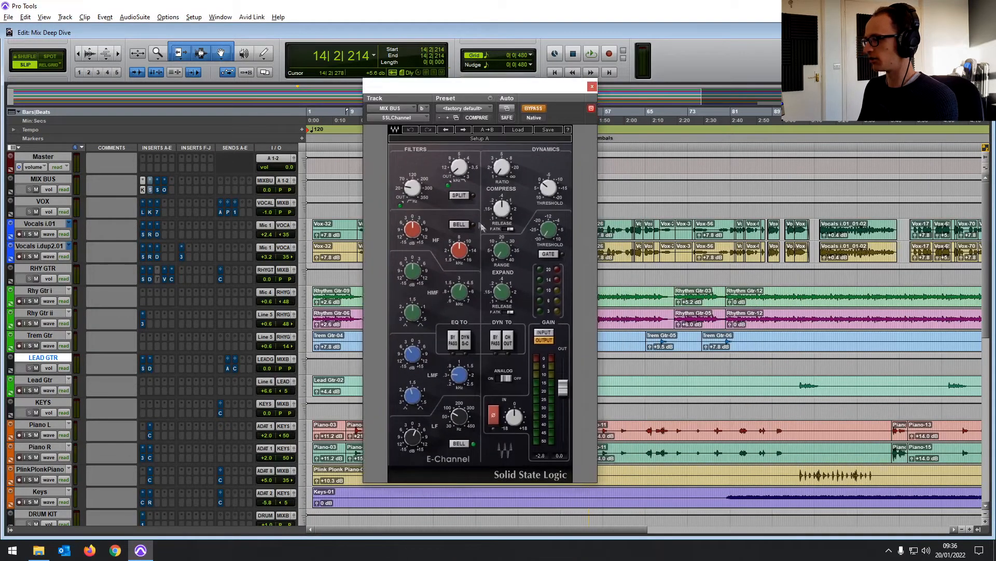
mouse_move(512, 196)
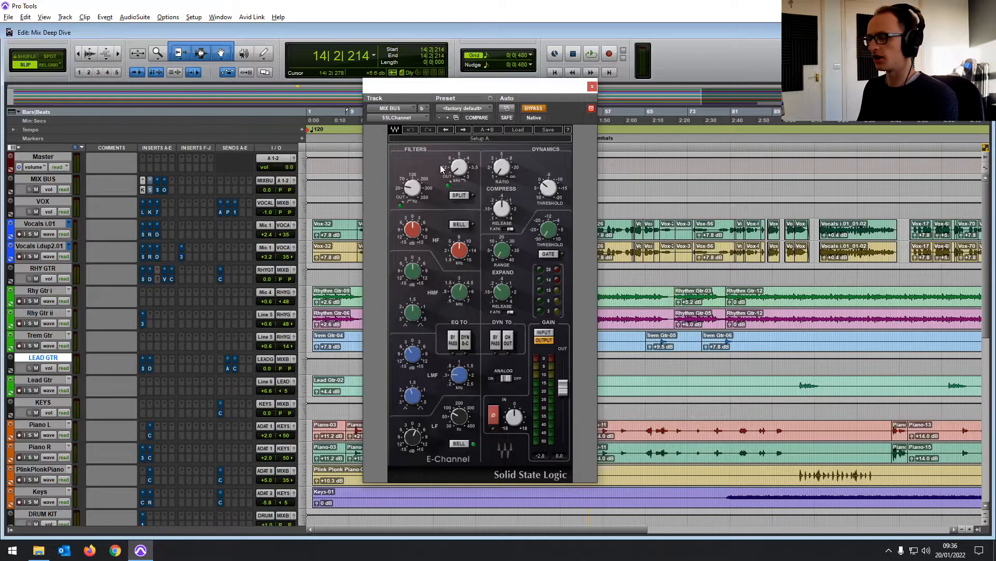
drag(480, 86, 605, 81)
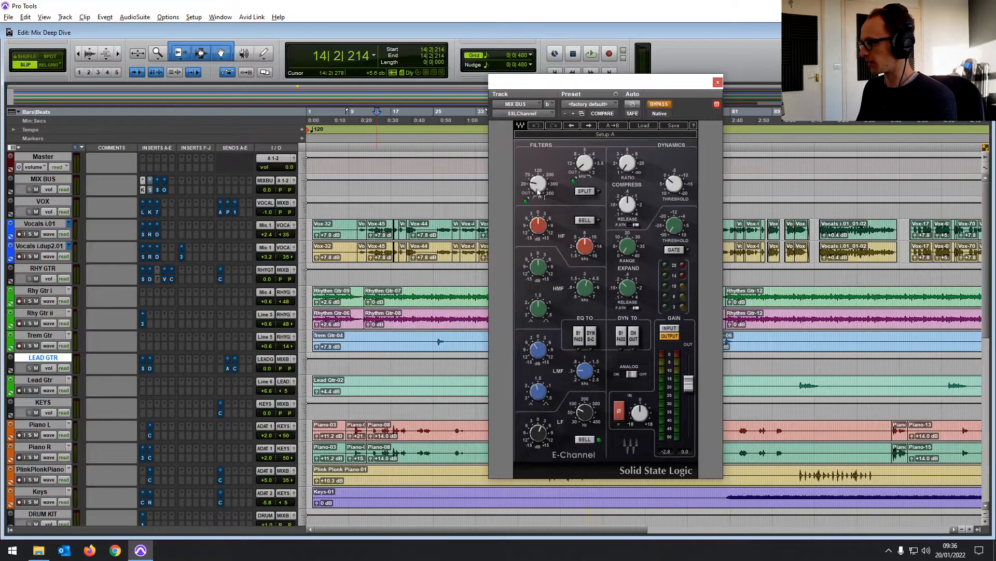
drag(538, 185, 539, 191)
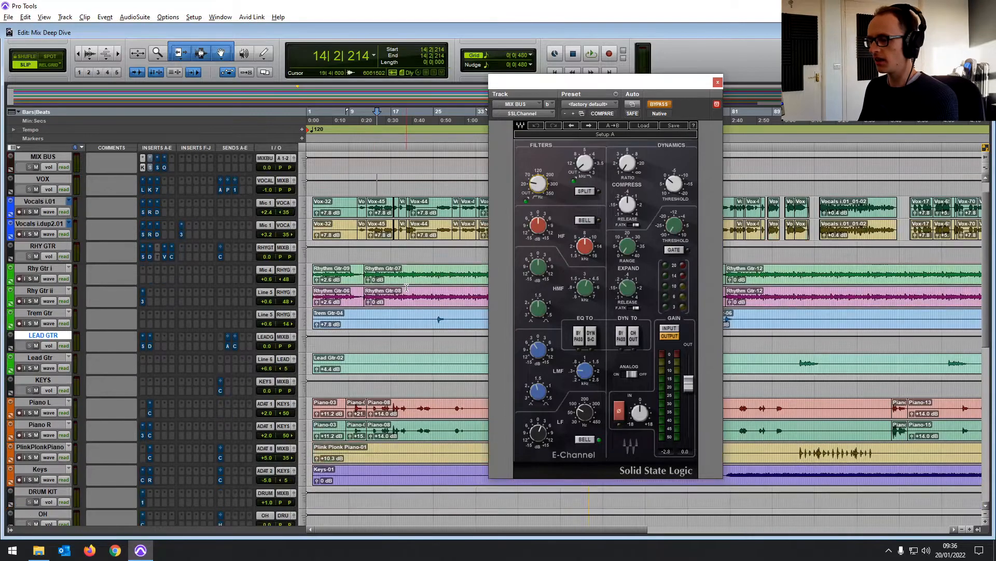
scroll(down, 3)
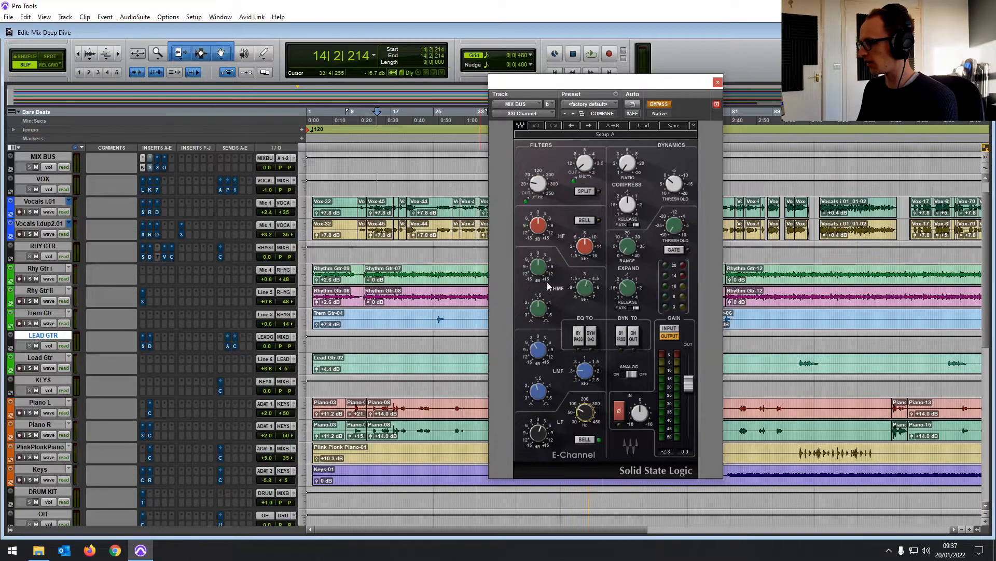
mouse_move(585, 371)
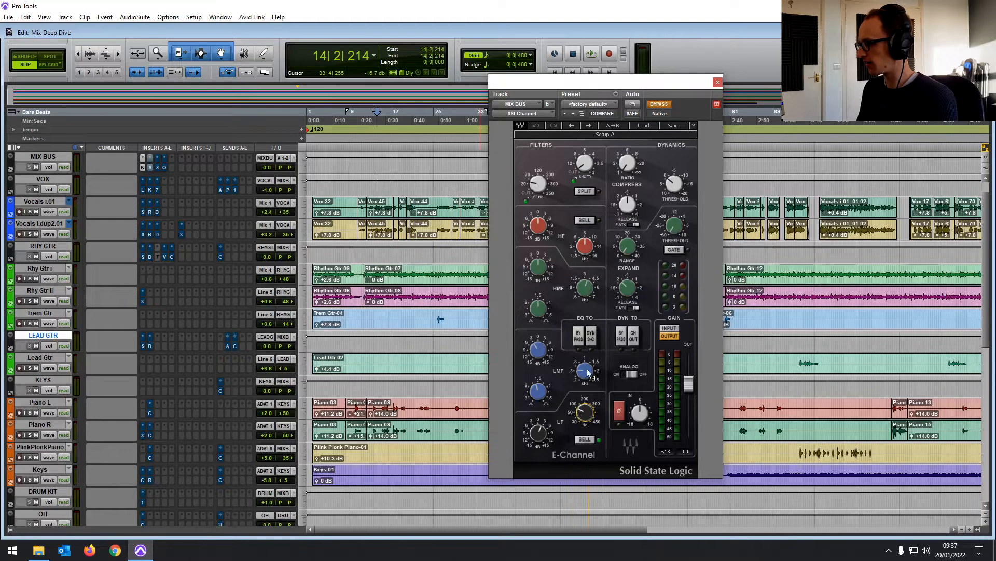
drag(584, 372, 585, 365)
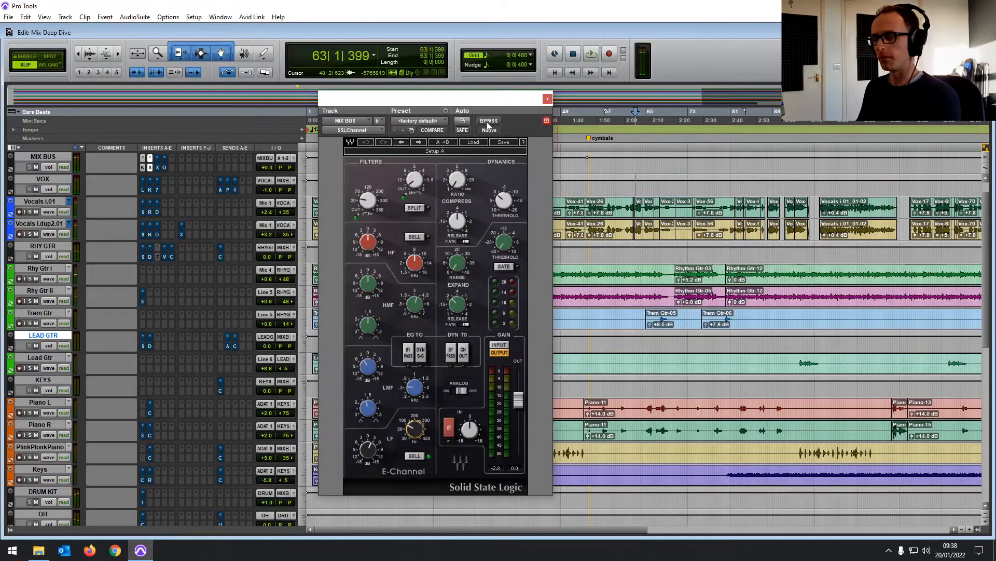
Re-enable the SSL G-Master bus compressor after comparing and close its window.
click(545, 100)
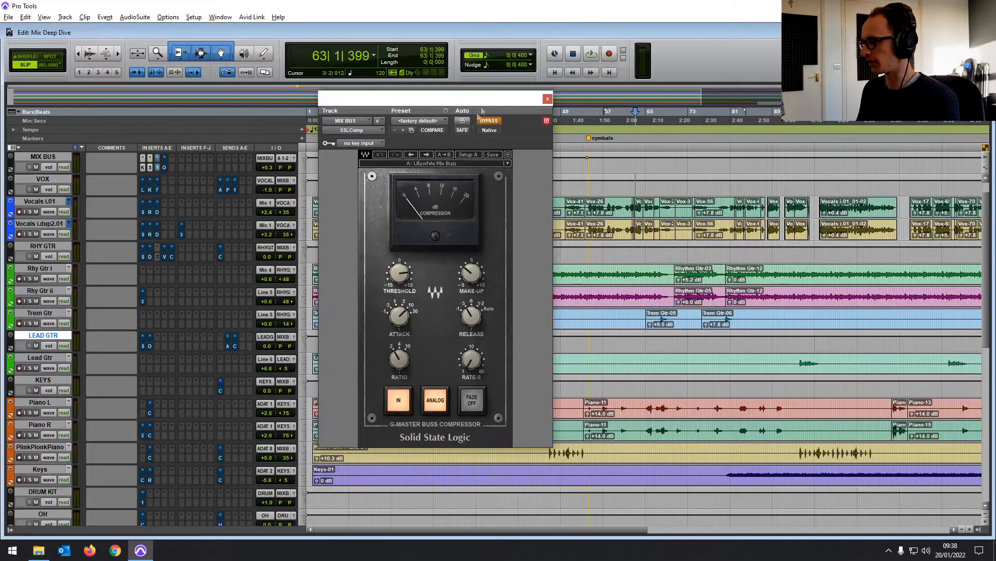
drag(481, 98, 476, 105)
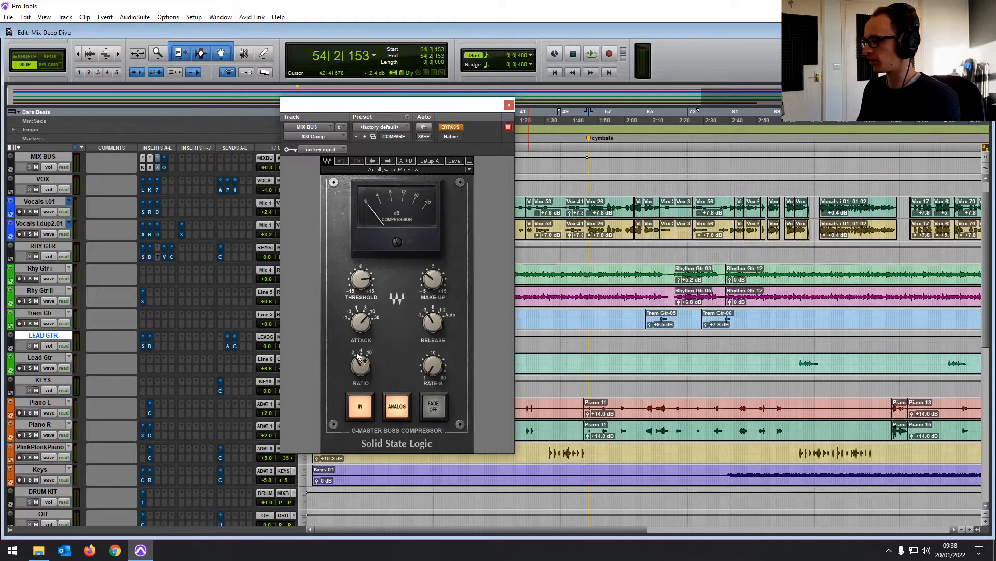
click(590, 53)
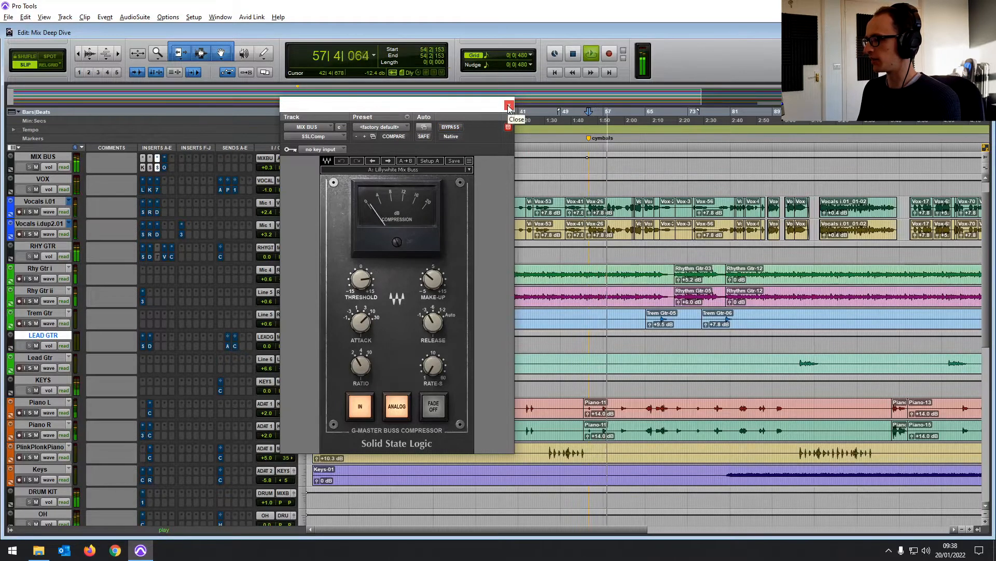
click(509, 106)
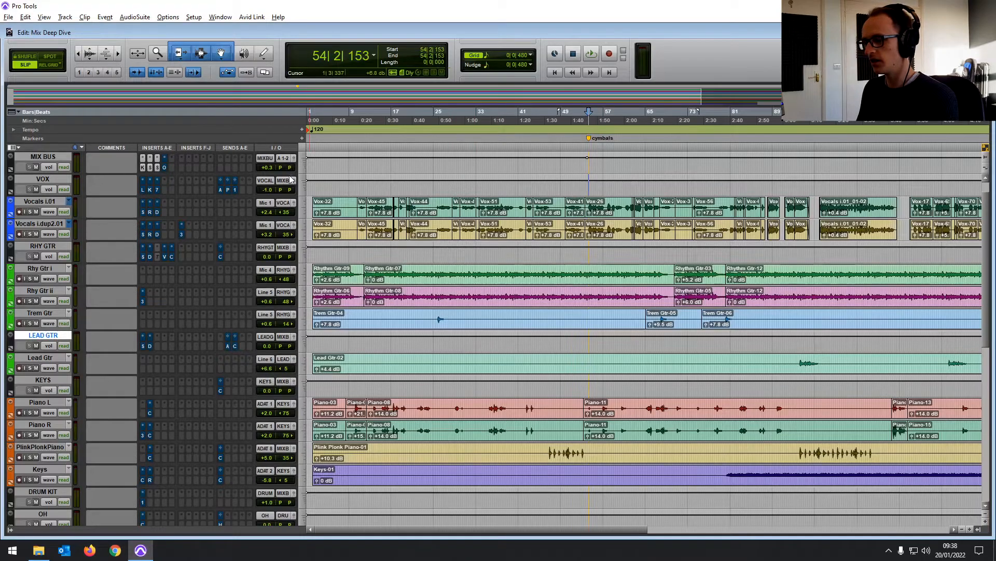
scroll(down, 3)
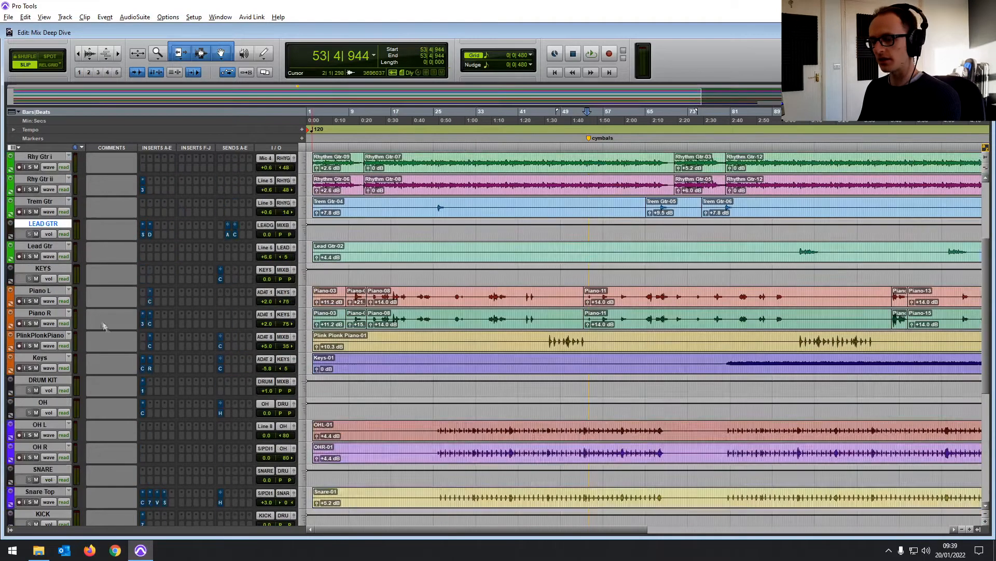
scroll(down, 3)
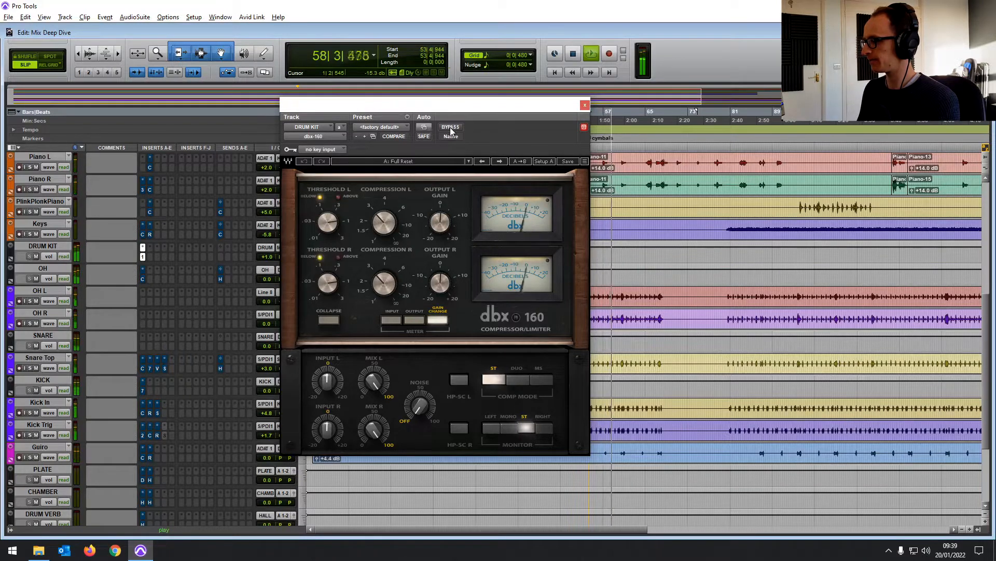
click(449, 127)
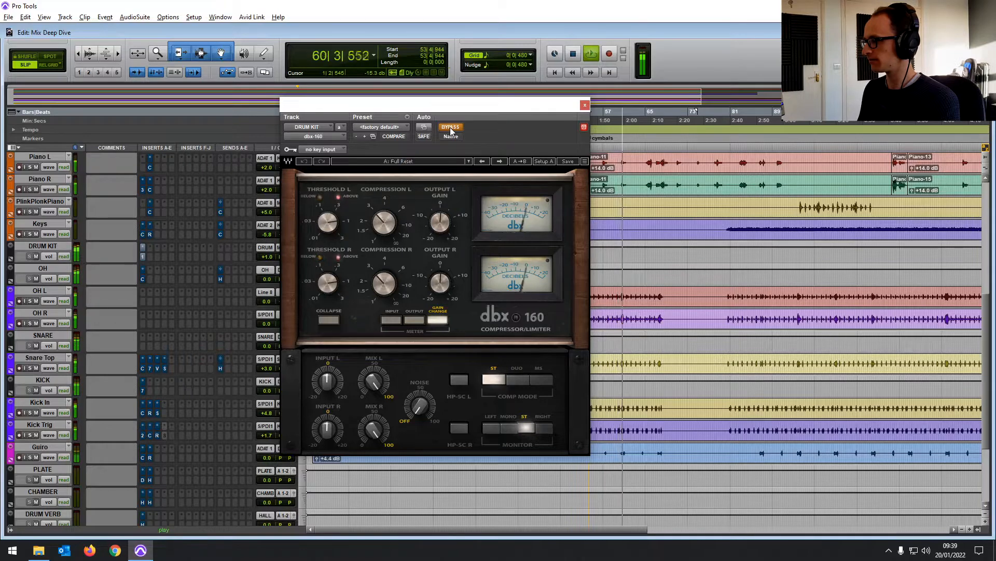
click(450, 127)
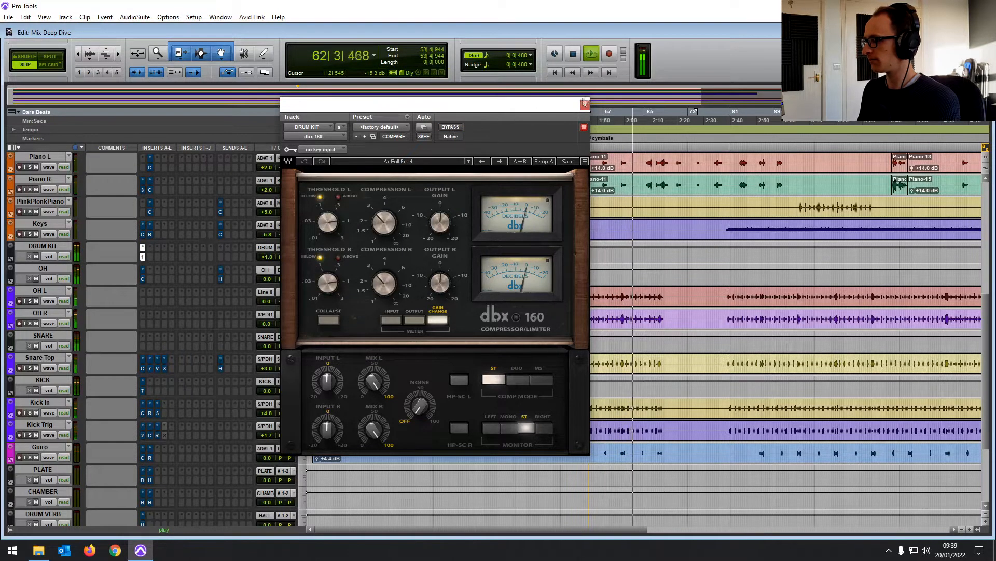
click(582, 102)
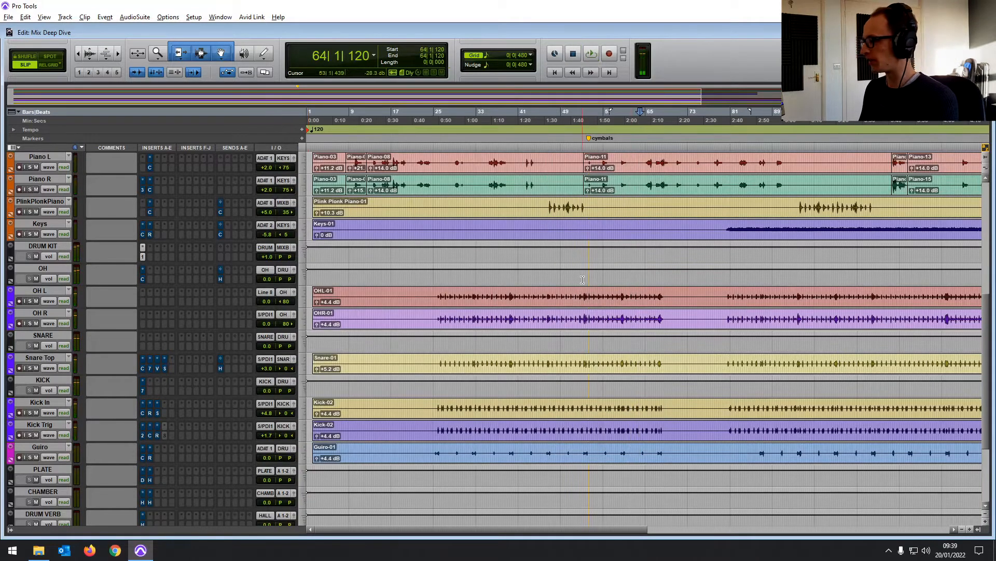
scroll(down, 3)
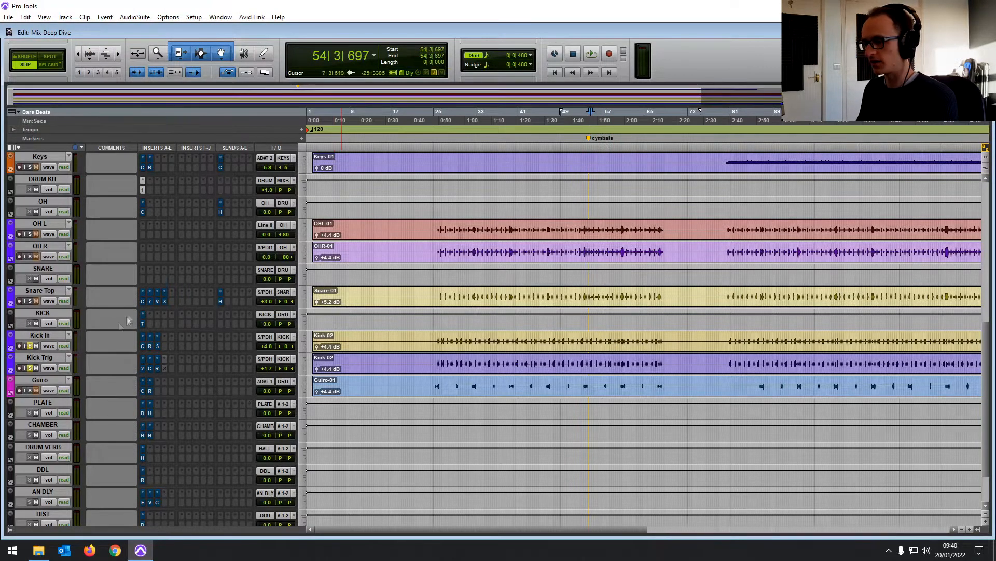
click(590, 53)
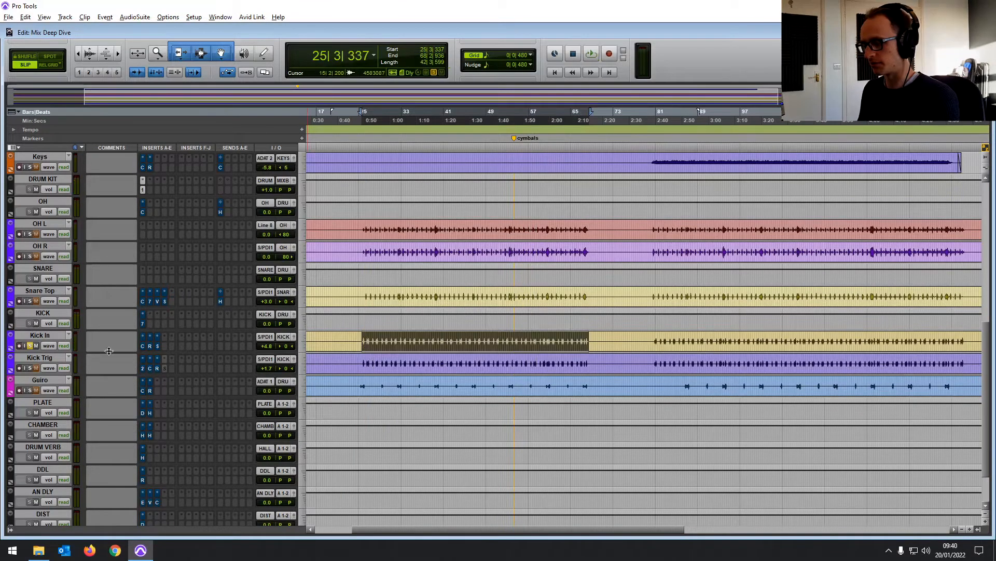
mouse_move(29, 371)
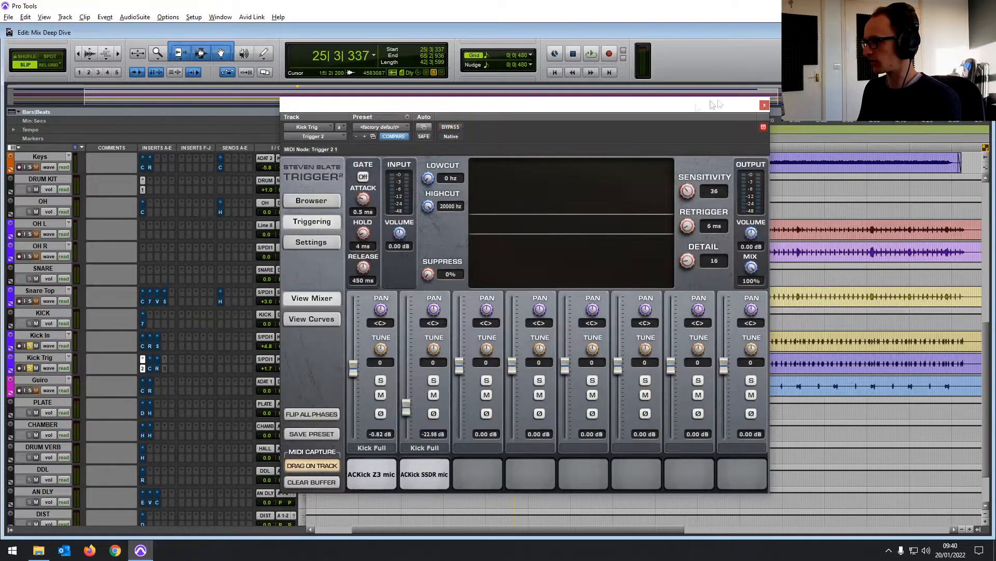
click(764, 105)
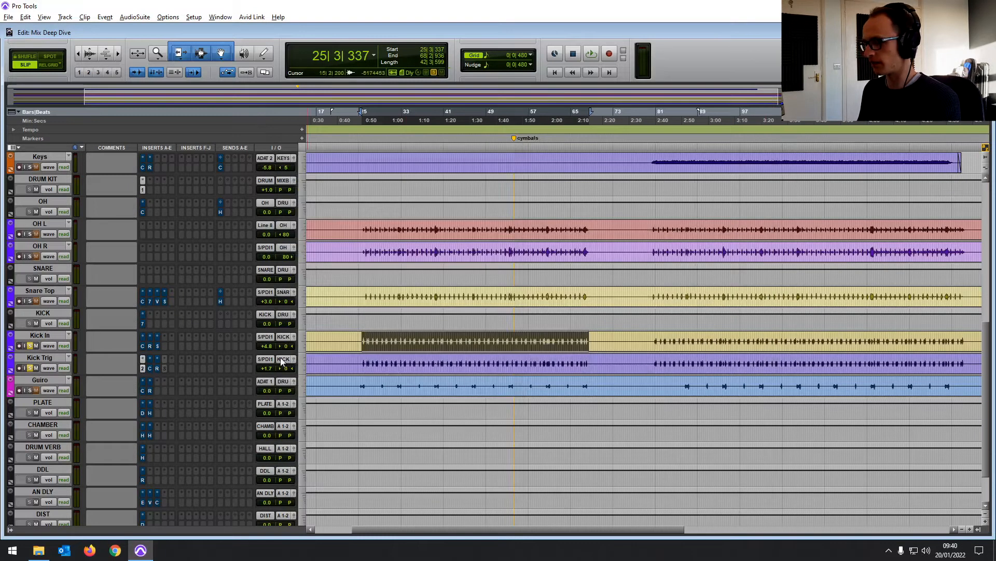
click(590, 52)
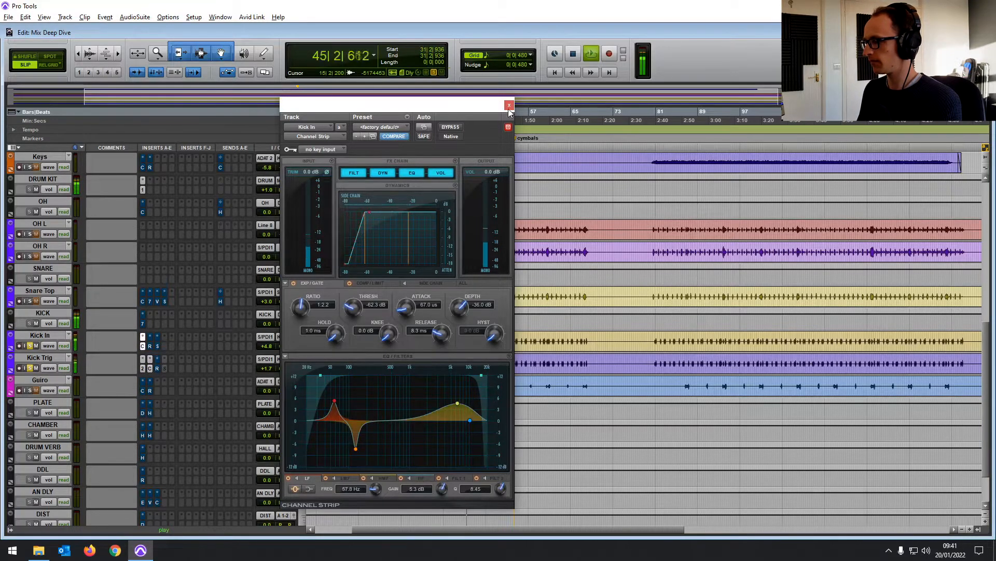
click(509, 104)
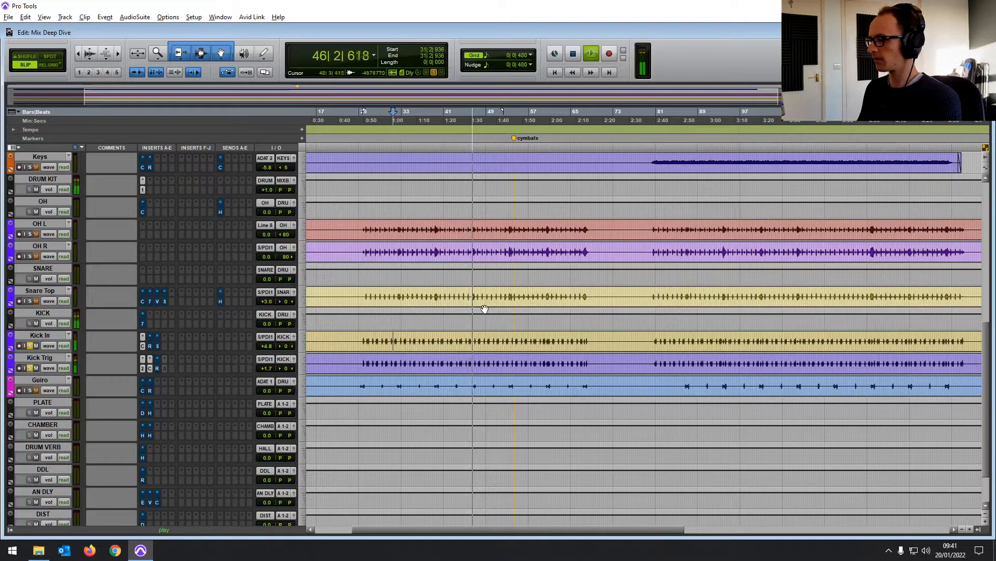
click(143, 336)
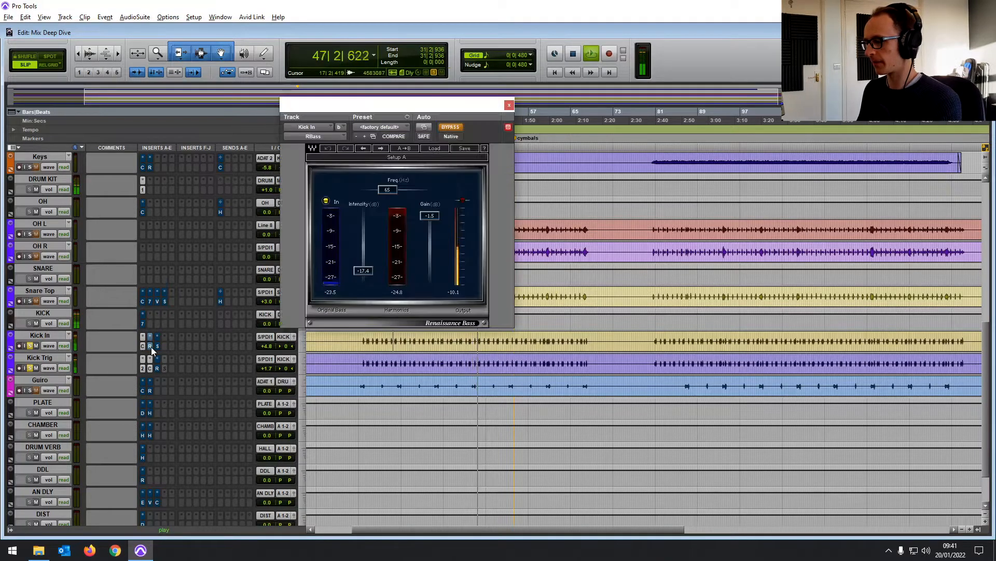
click(451, 127)
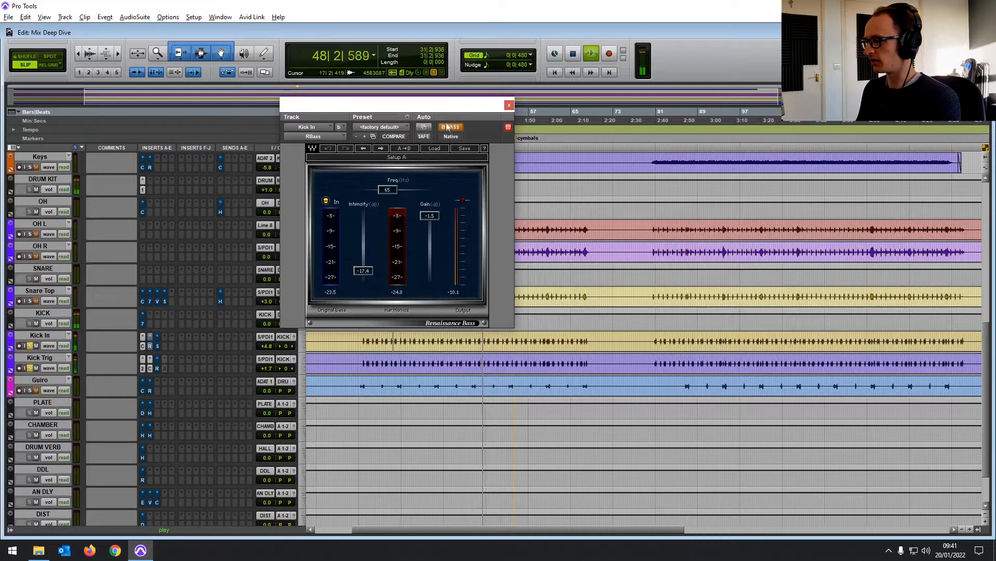
click(449, 126)
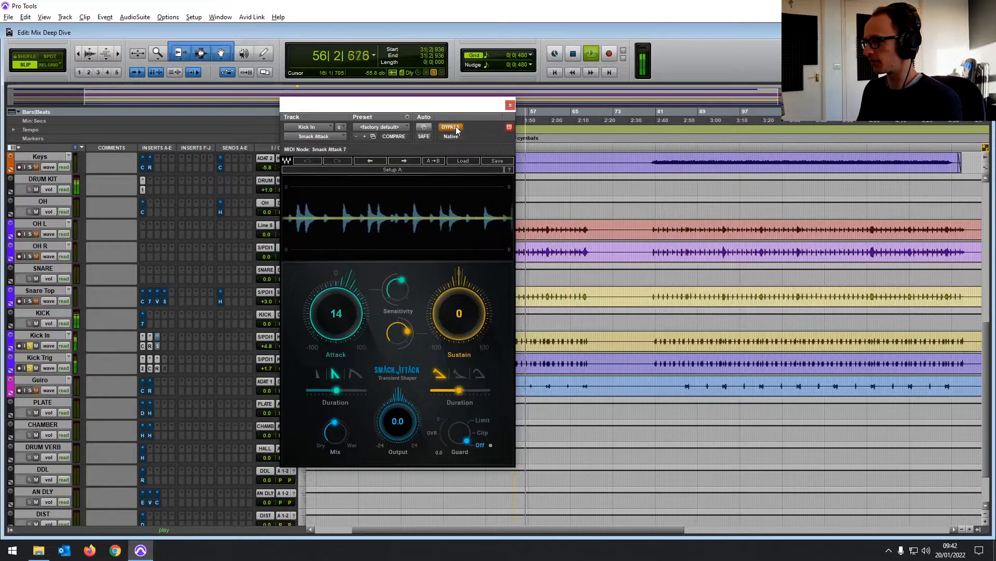
click(450, 126)
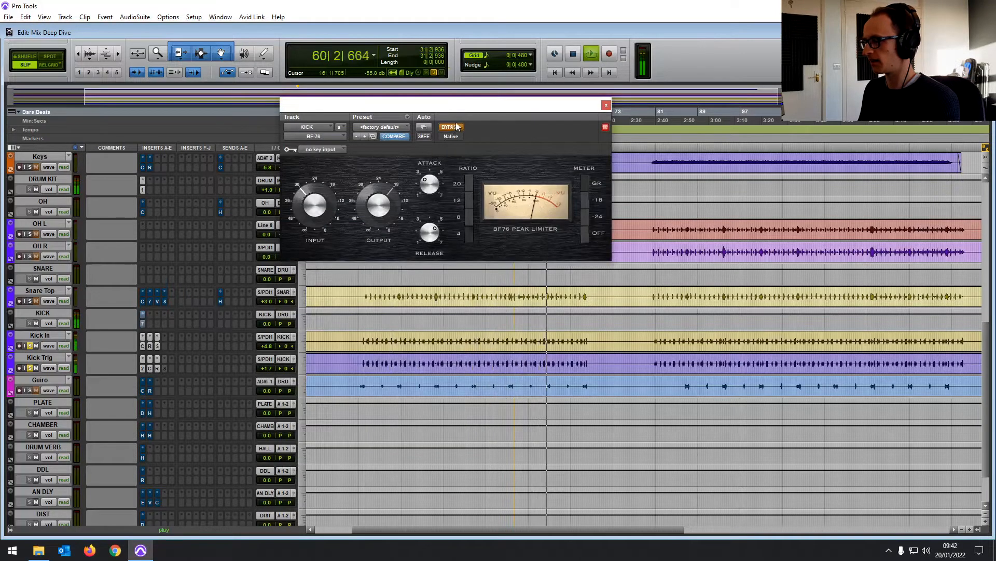
click(449, 126)
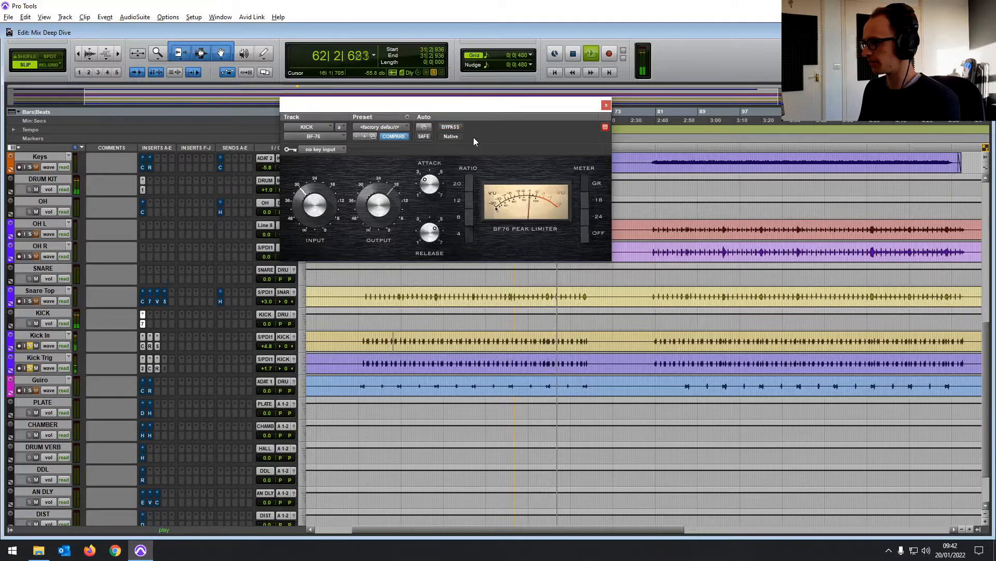
click(604, 104)
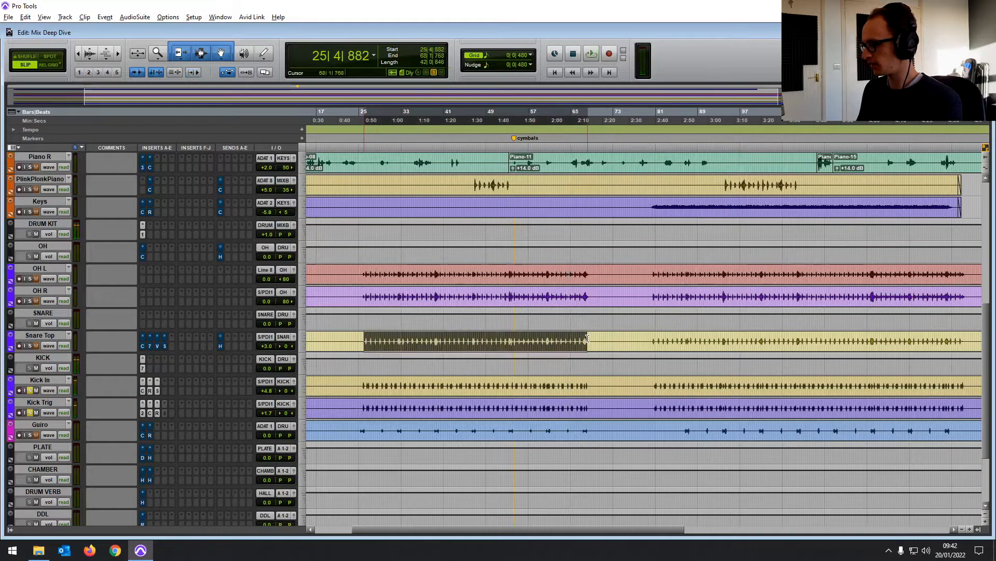
click(589, 53)
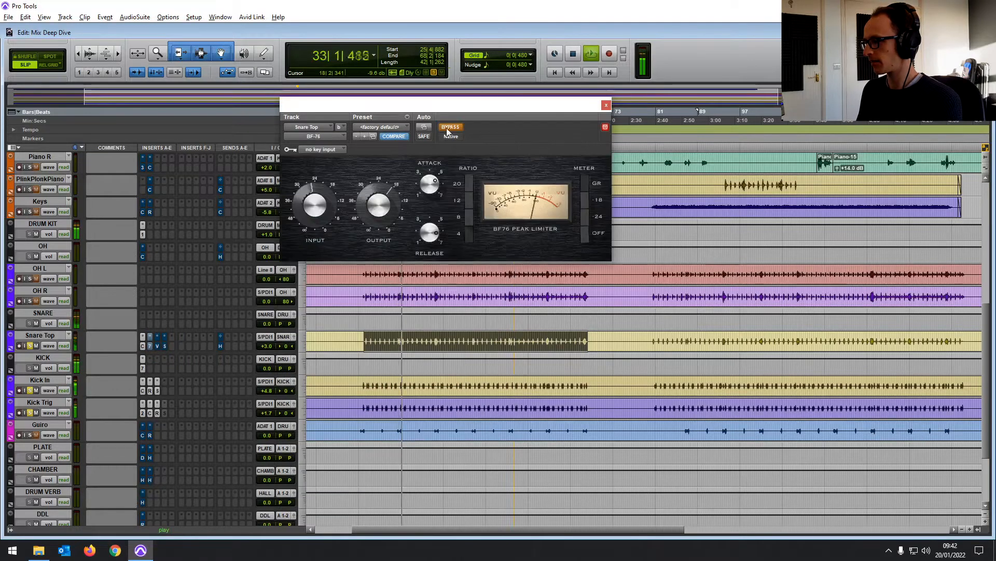
click(450, 127)
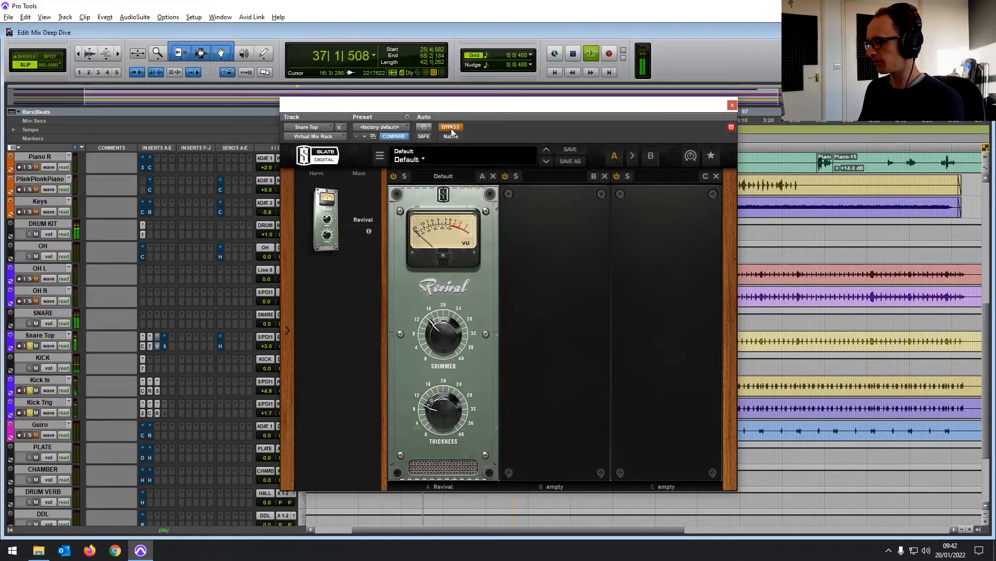
click(450, 126)
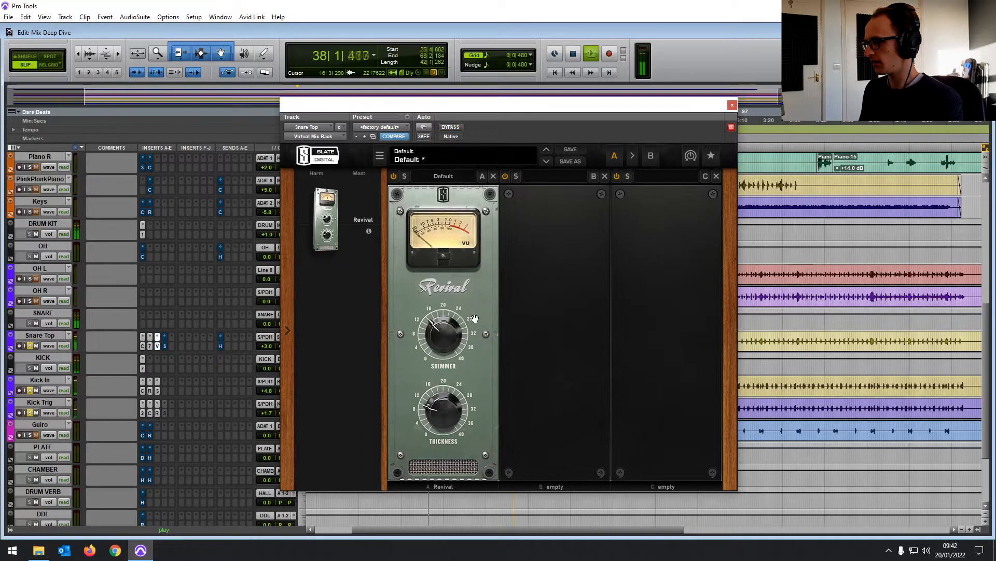
drag(443, 333, 451, 344)
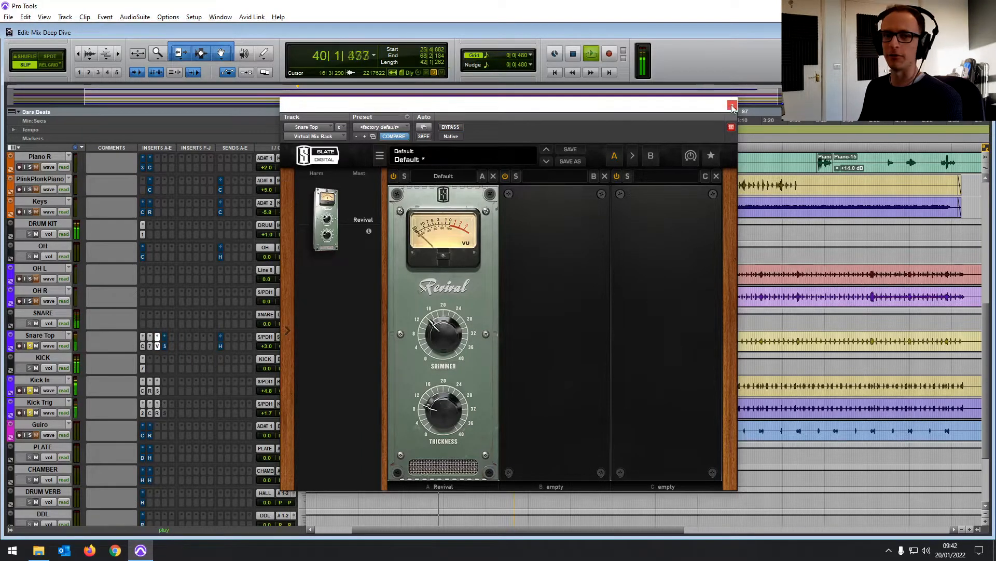
click(731, 106)
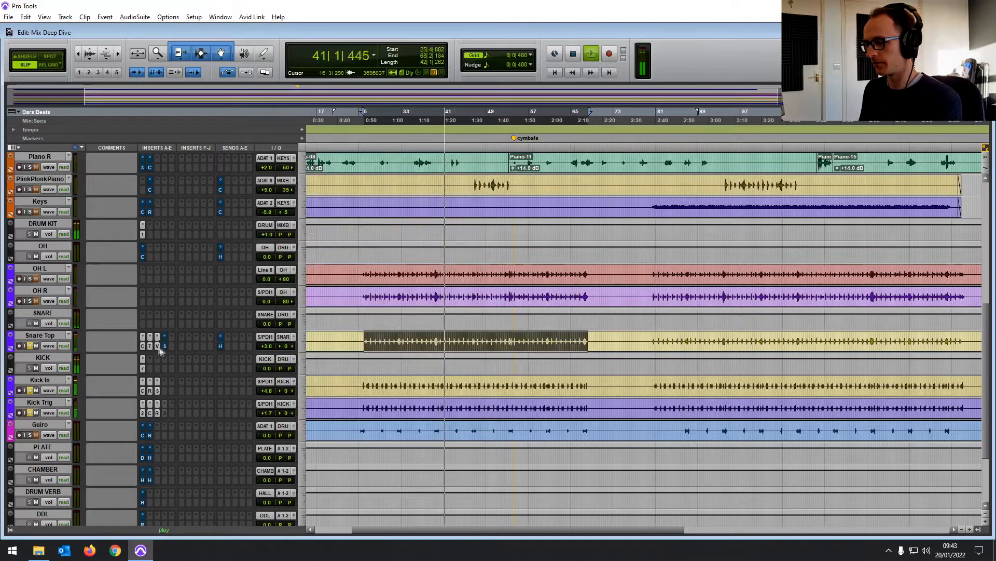
click(142, 336)
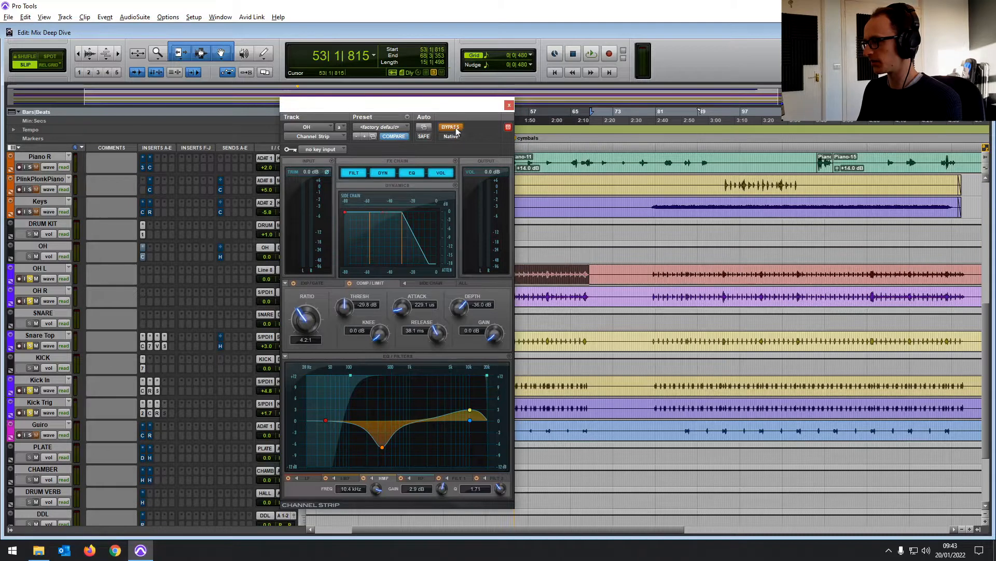
click(590, 52)
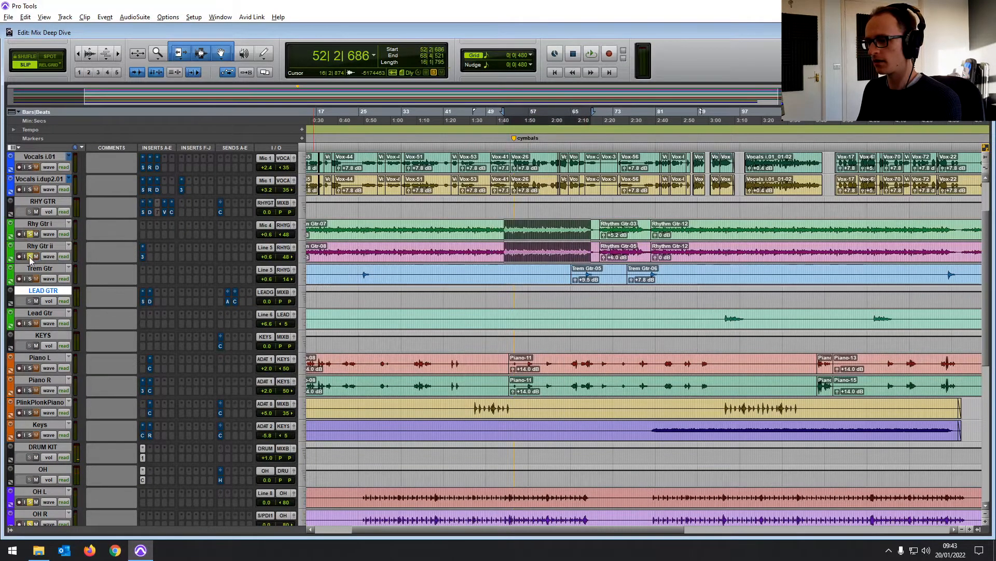
click(590, 53)
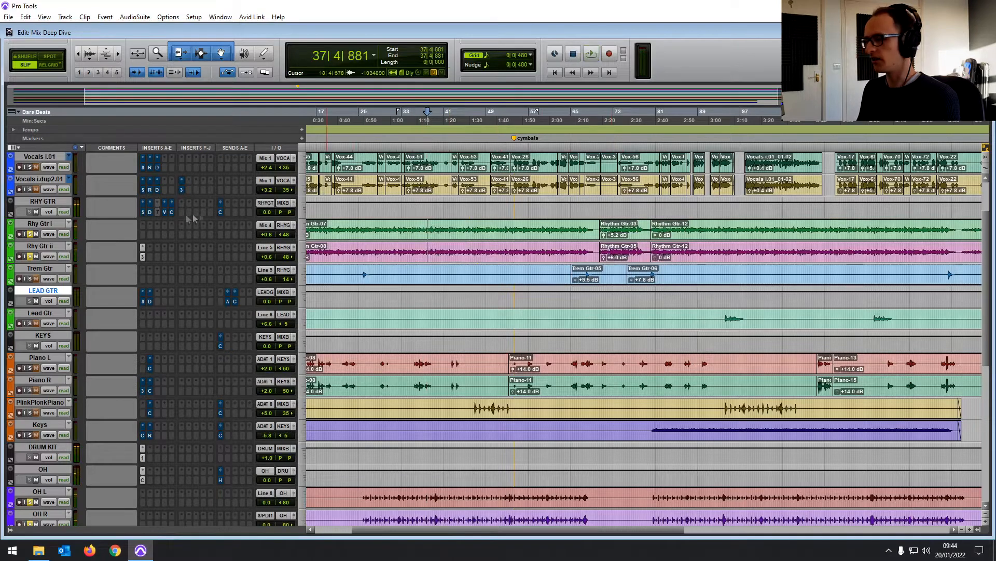
click(149, 211)
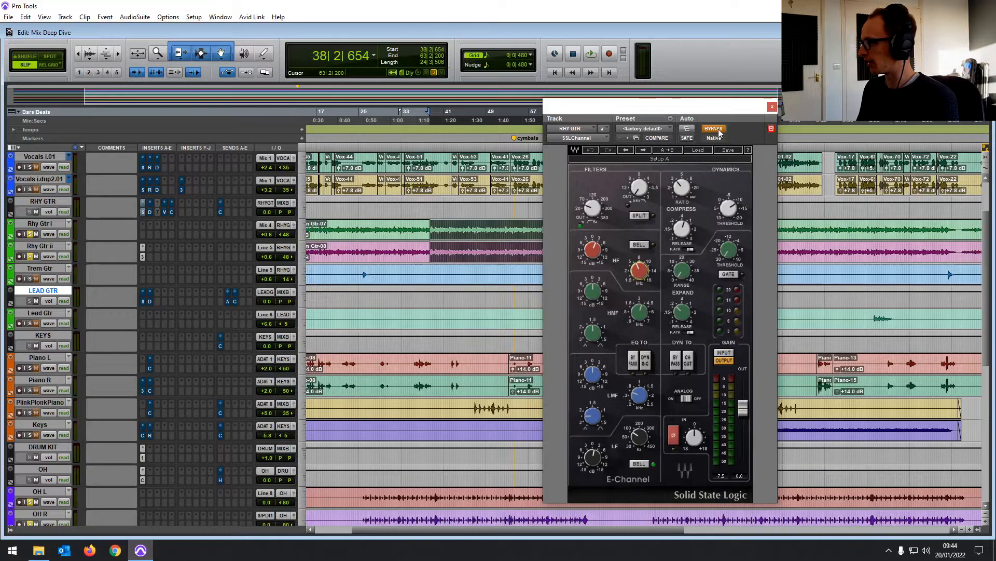
click(713, 129)
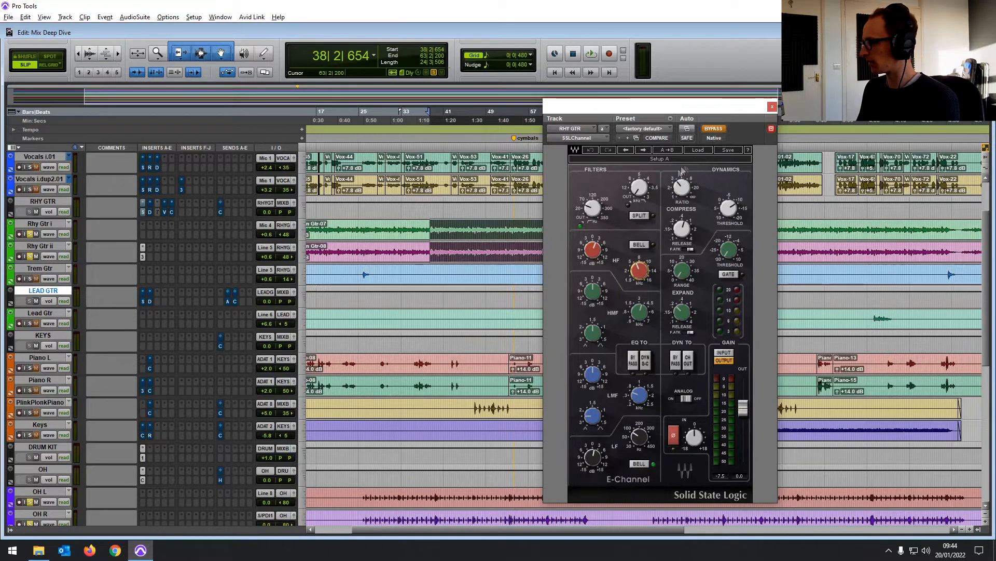
click(591, 53)
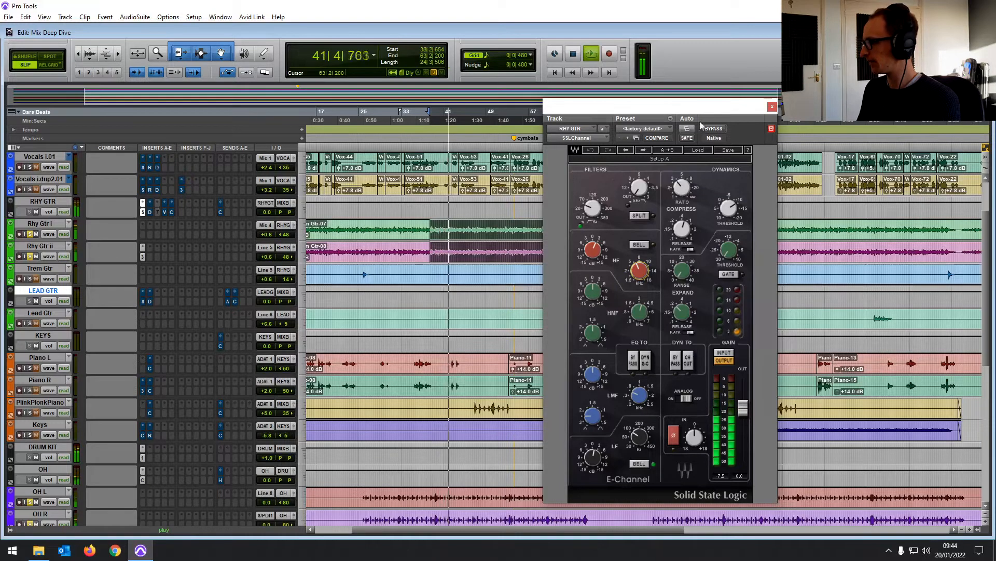
click(712, 129)
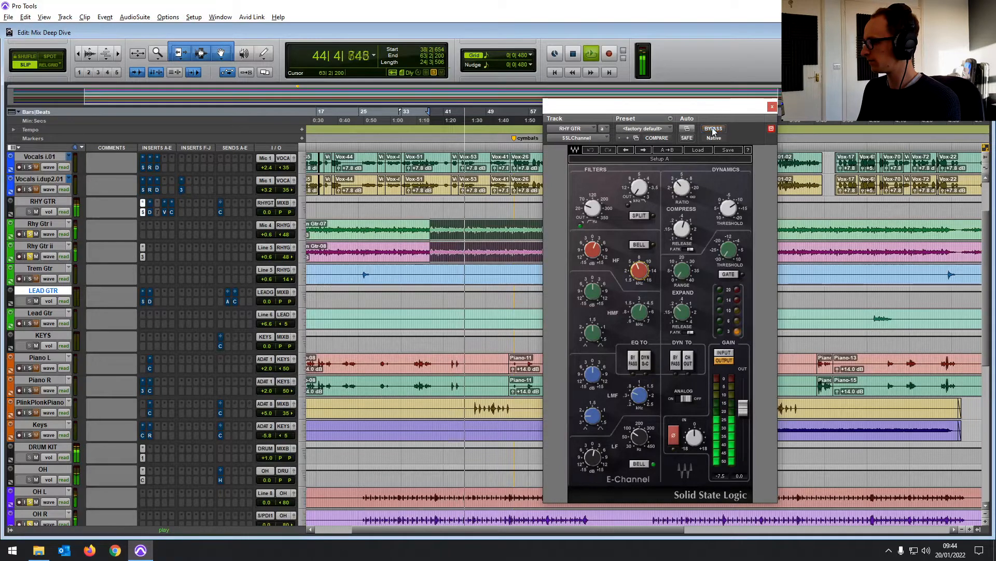
click(713, 127)
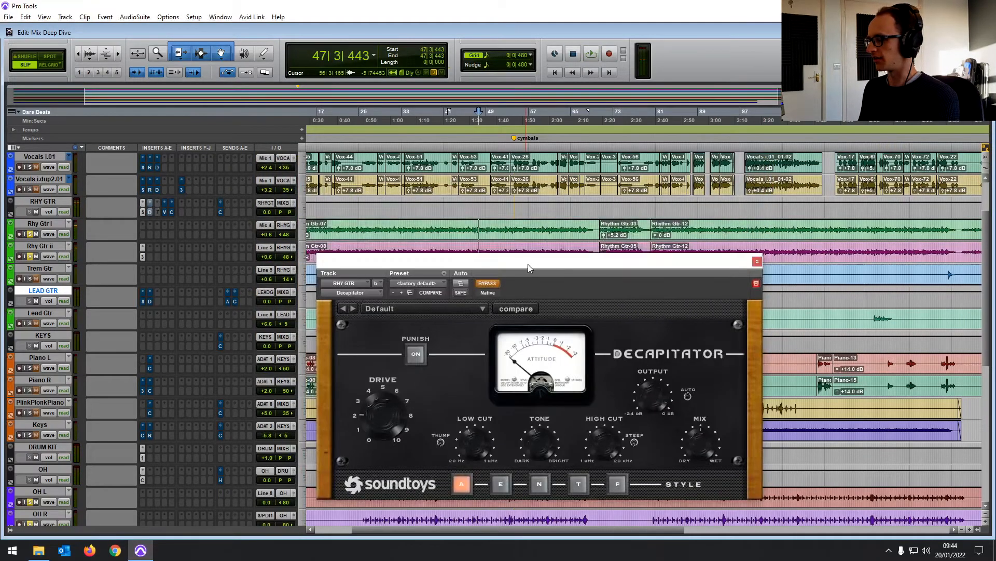
click(590, 53)
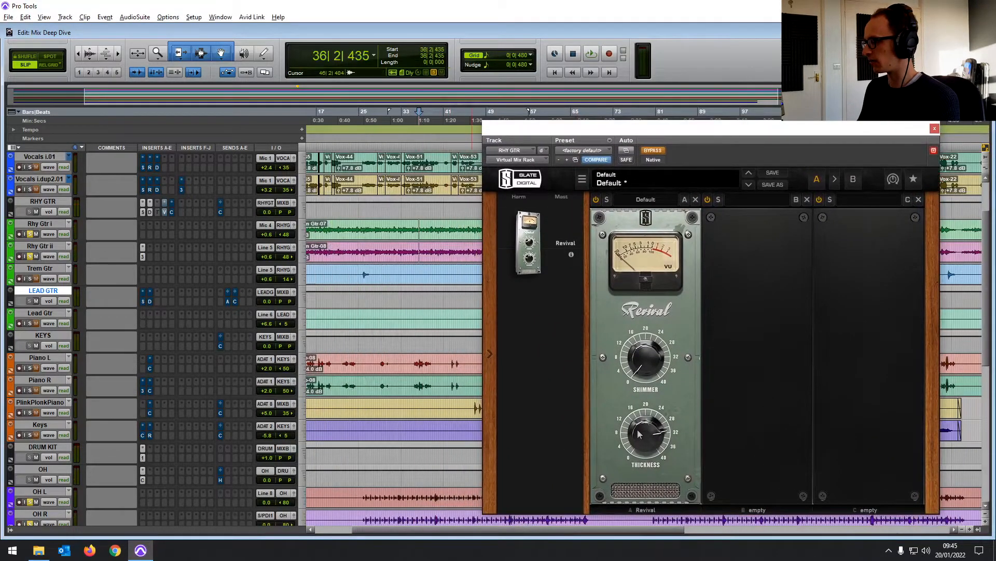
click(591, 53)
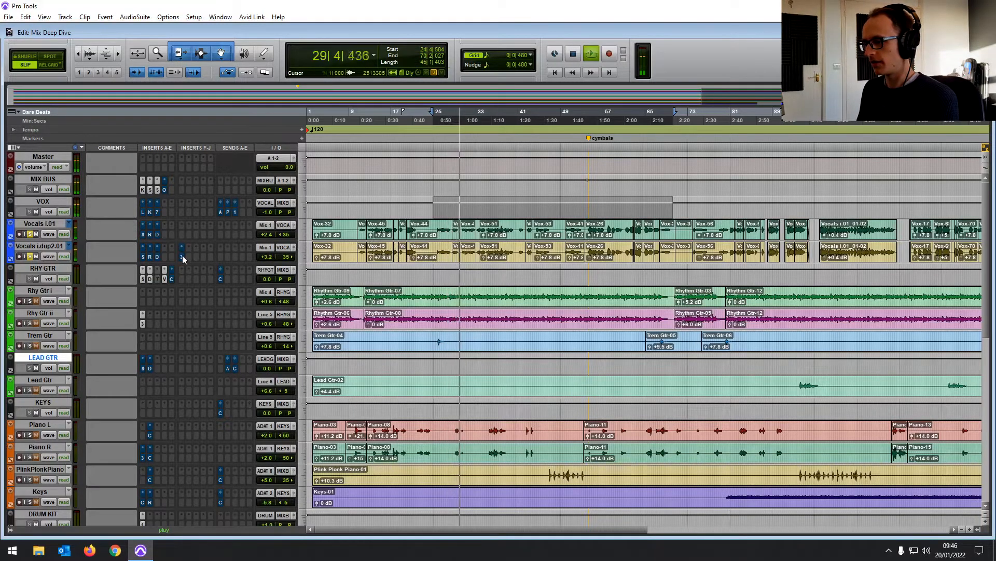
click(181, 248)
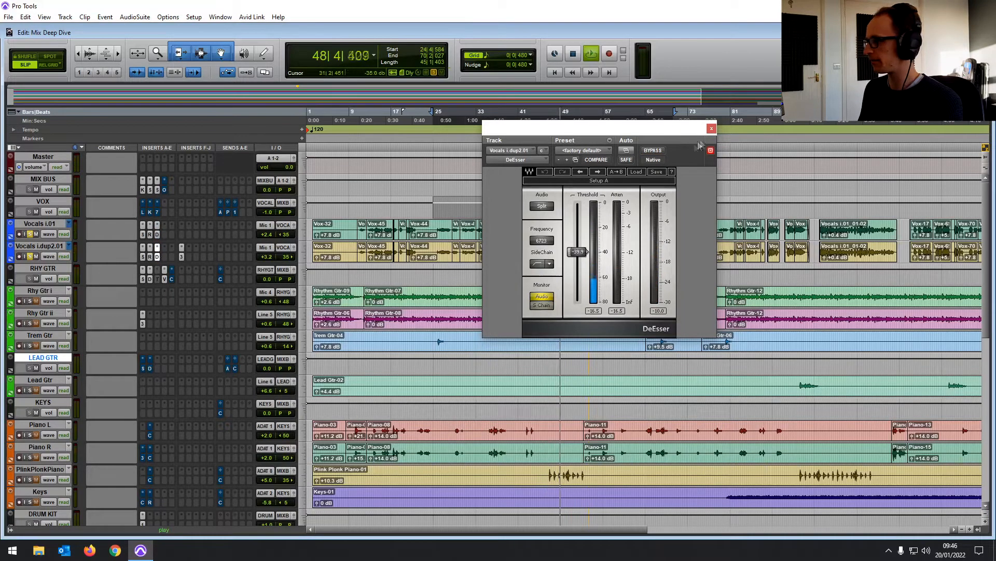
click(710, 129)
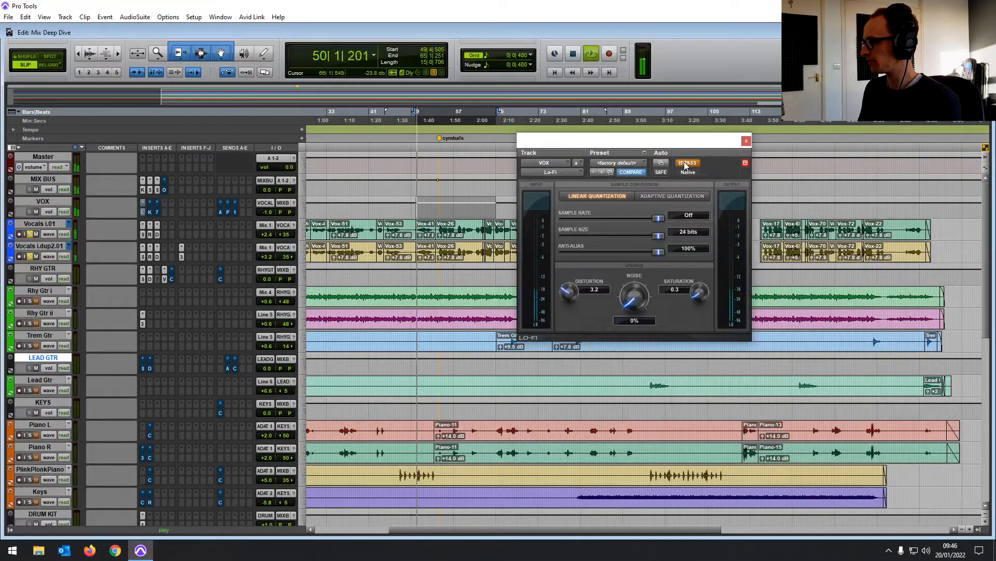
click(687, 163)
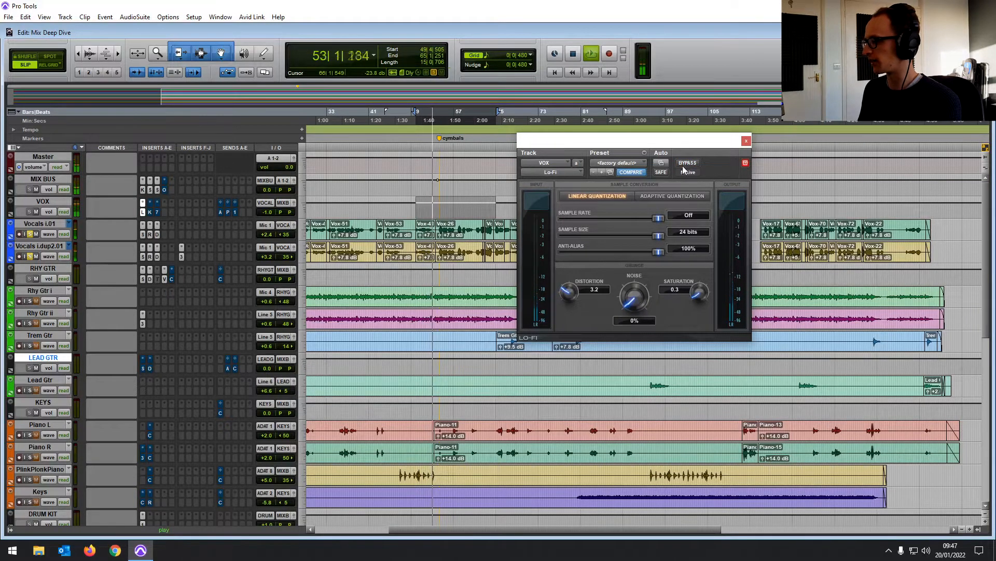
click(747, 141)
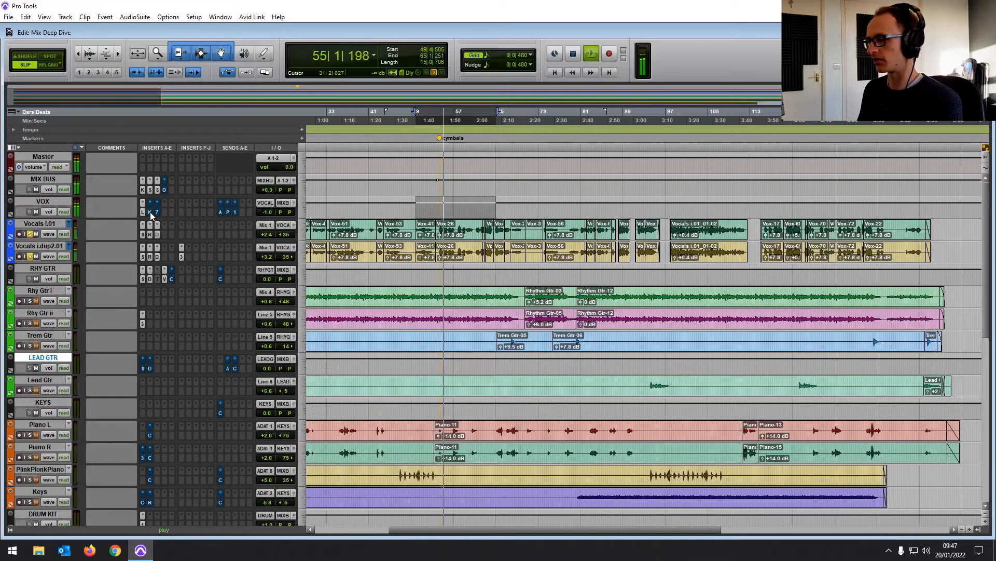
click(151, 212)
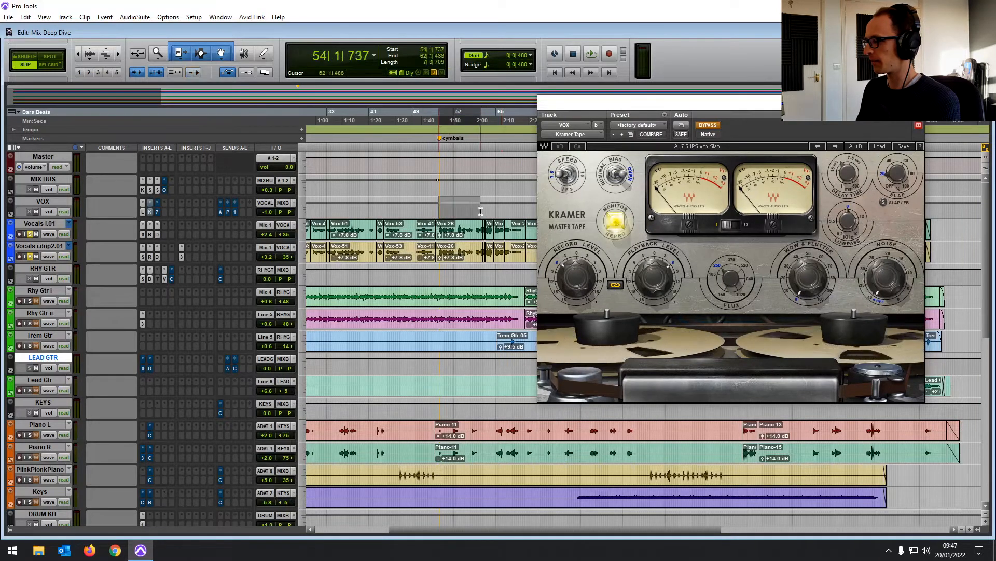
click(590, 53)
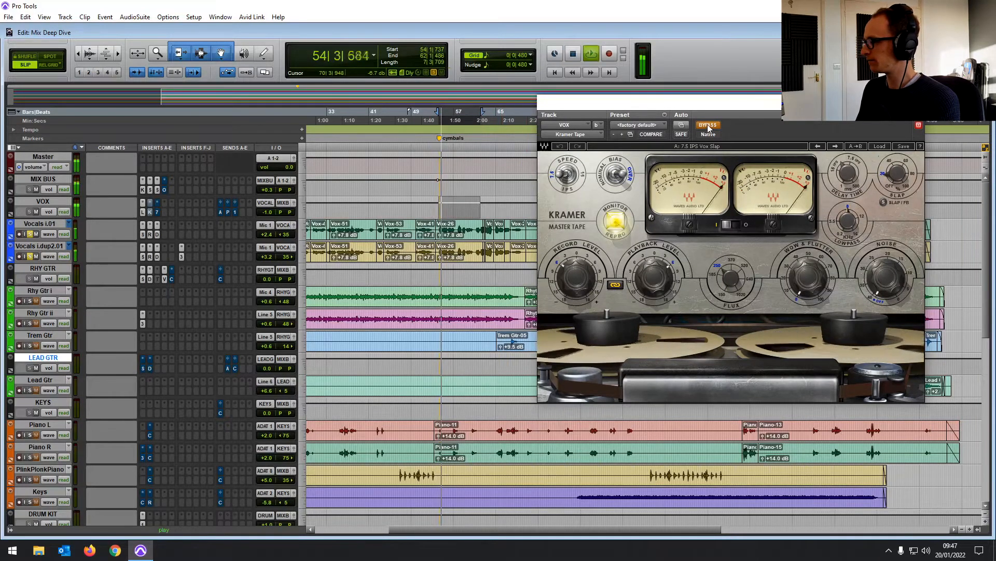
click(707, 124)
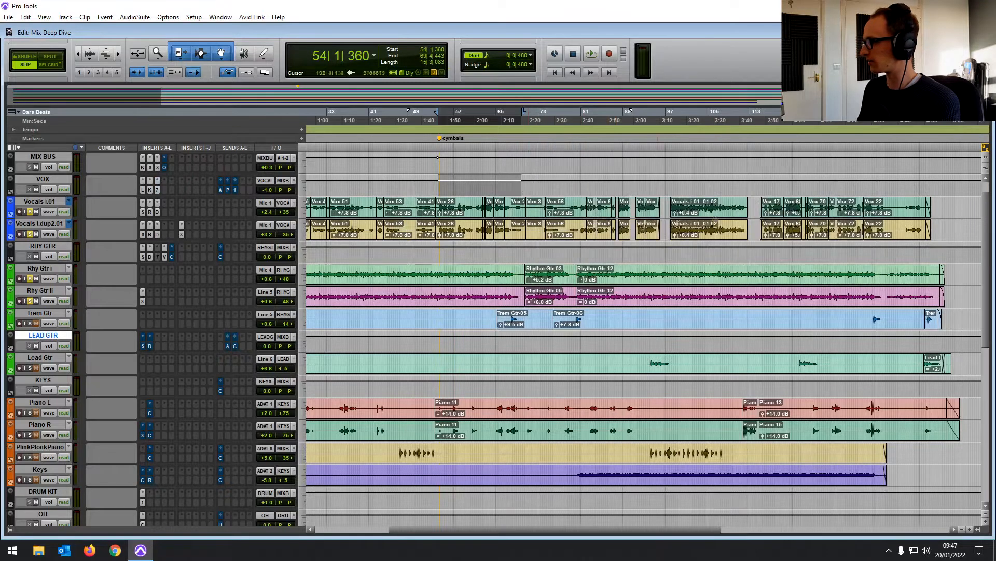
click(589, 53)
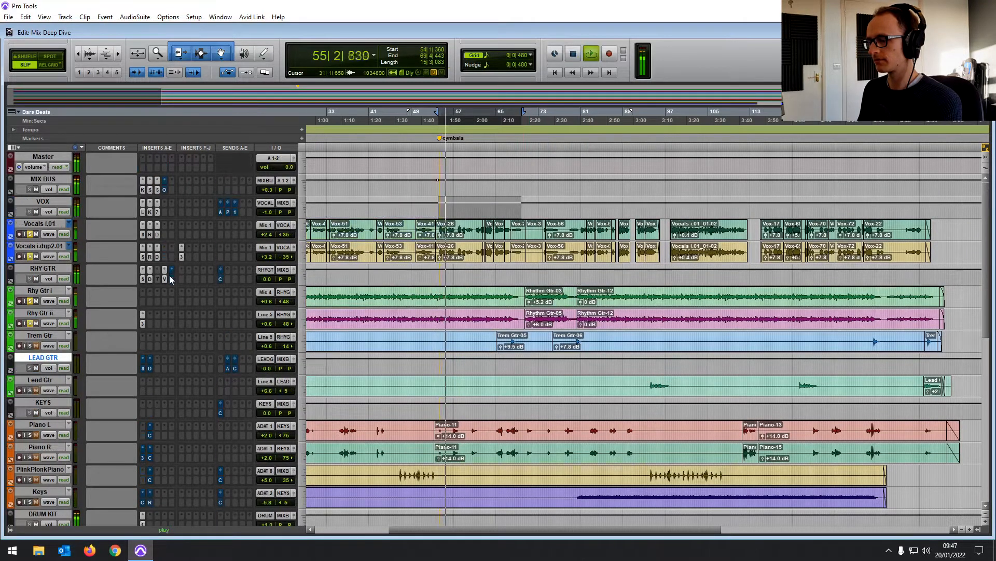
scroll(down, 3)
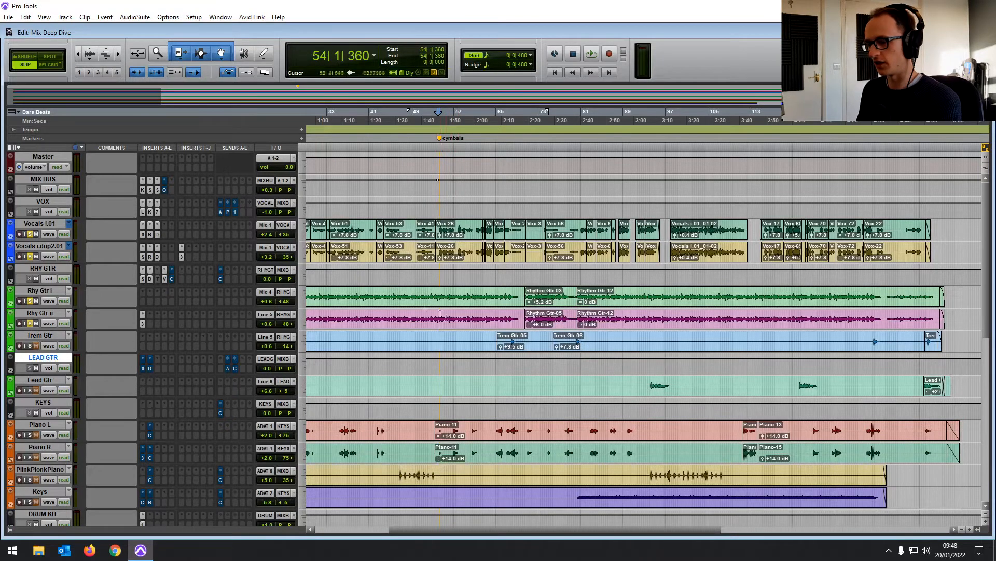
scroll(down, 3)
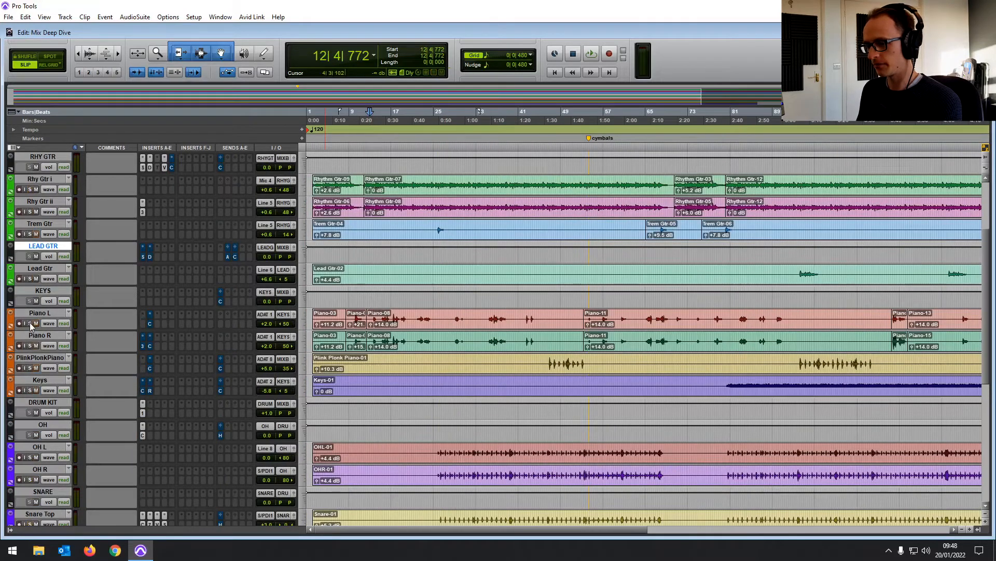
click(591, 53)
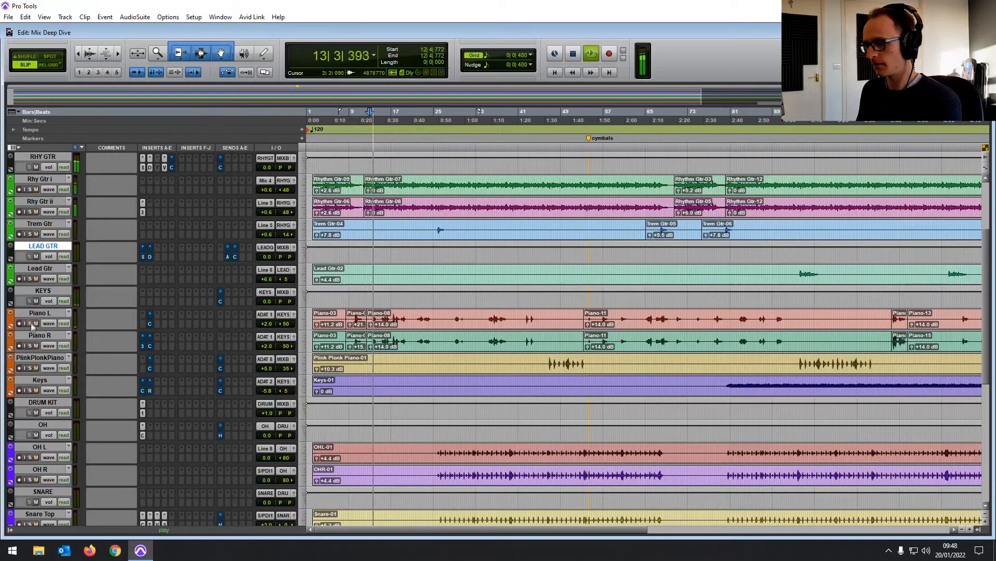
click(149, 313)
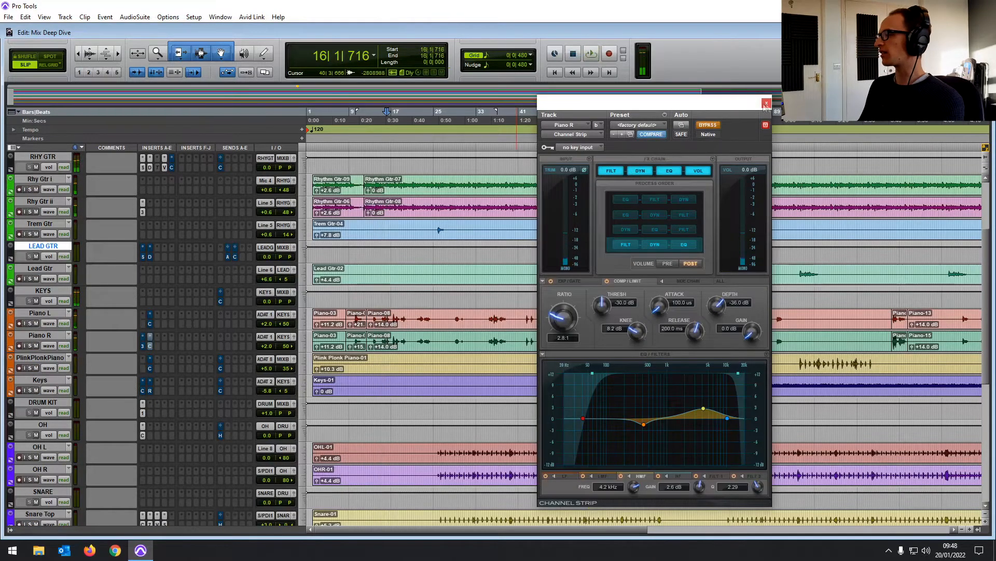
click(766, 103)
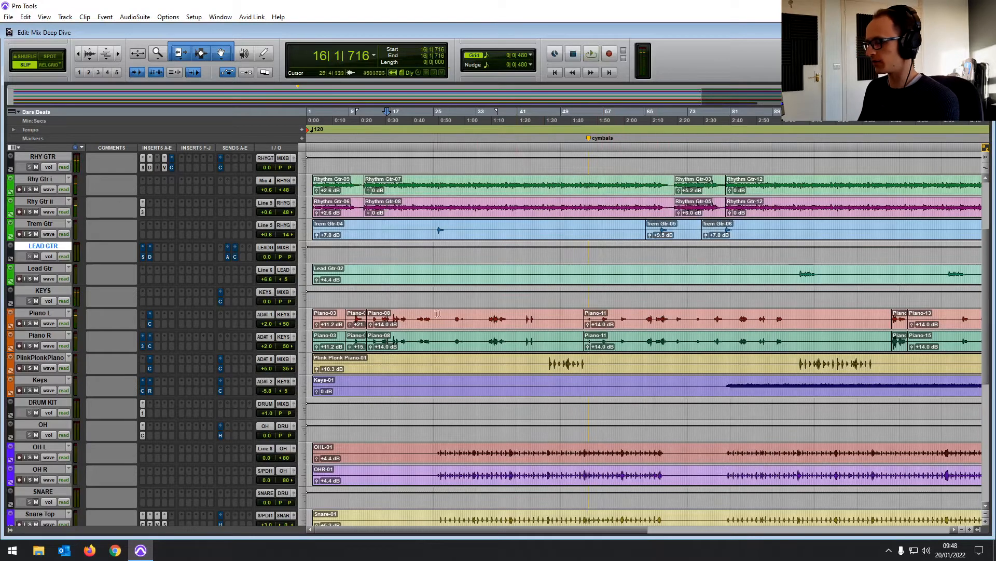
click(149, 323)
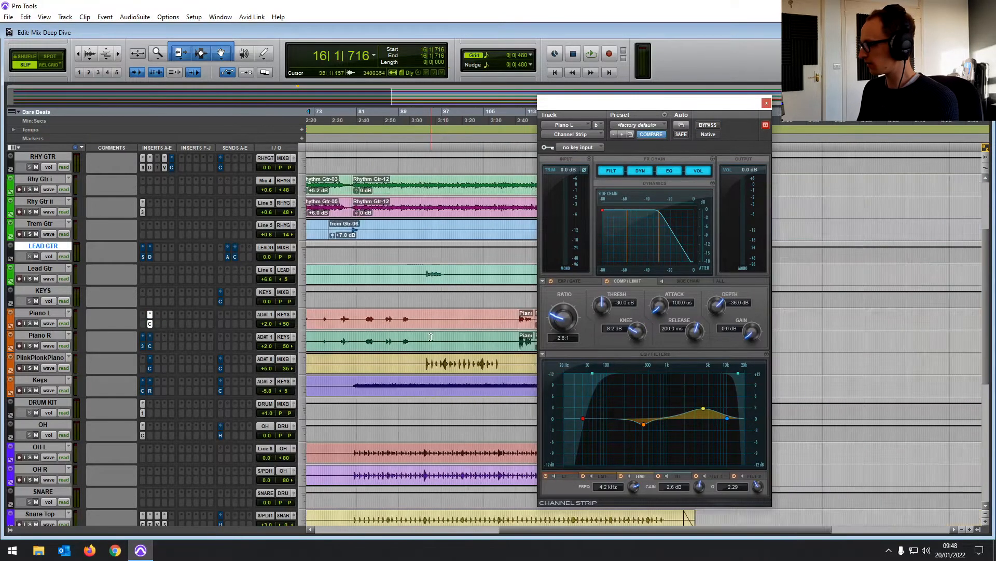
scroll(right, 3)
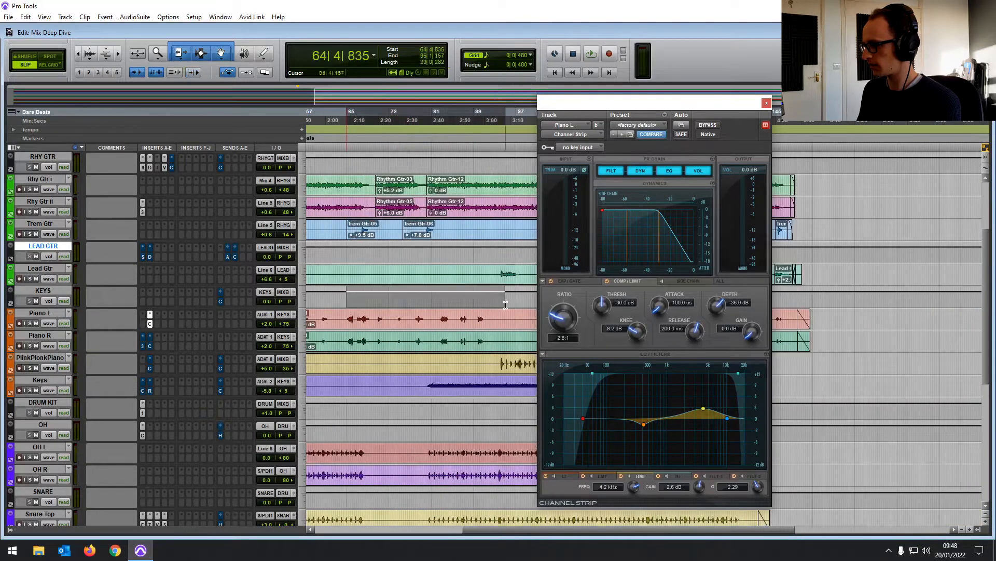
click(590, 53)
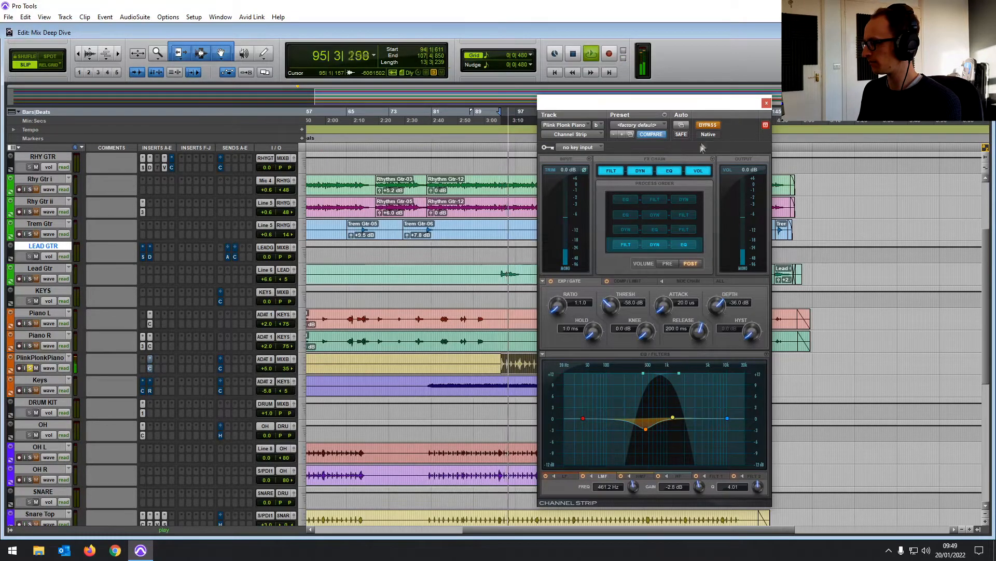
mouse_move(716, 332)
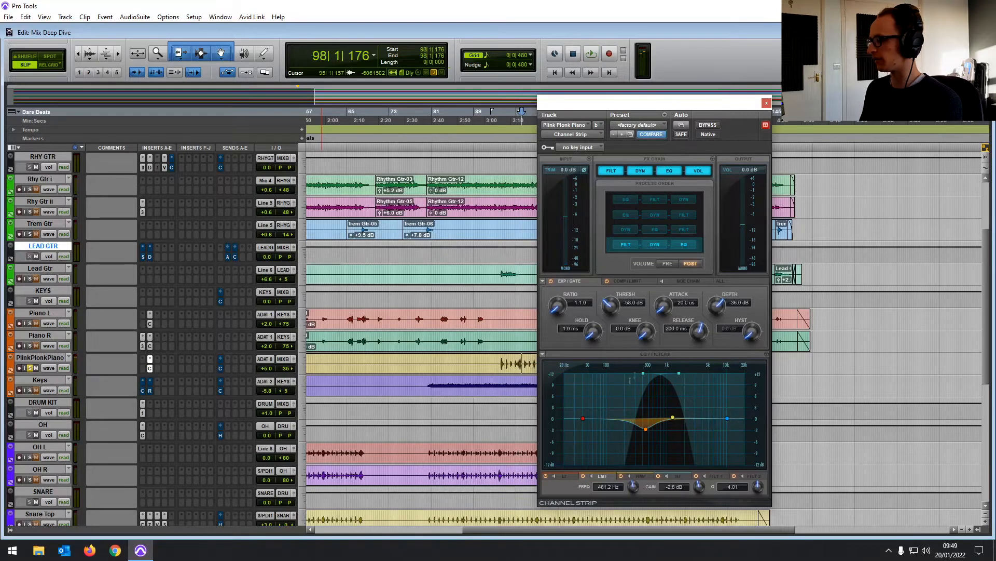
click(766, 103)
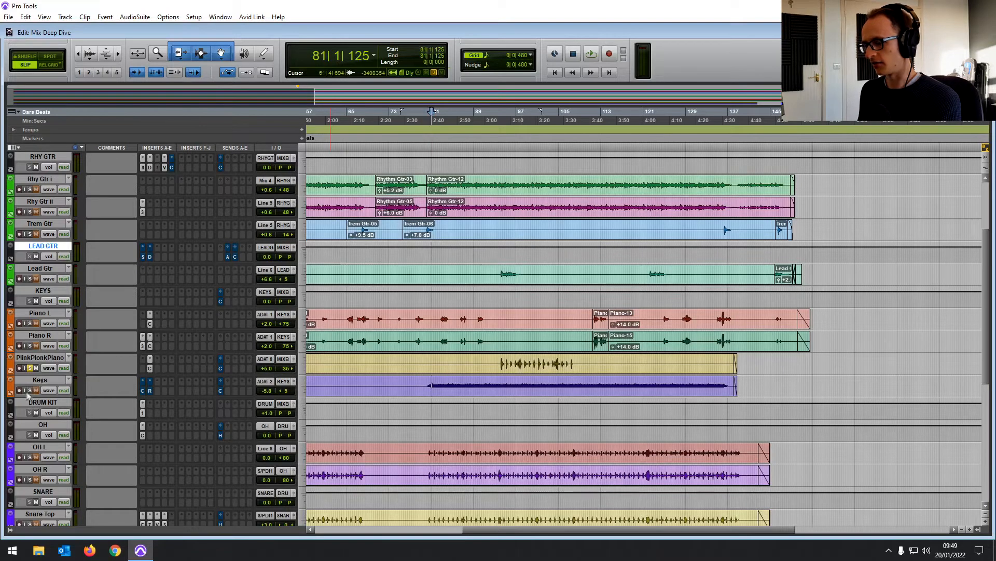
click(25, 390)
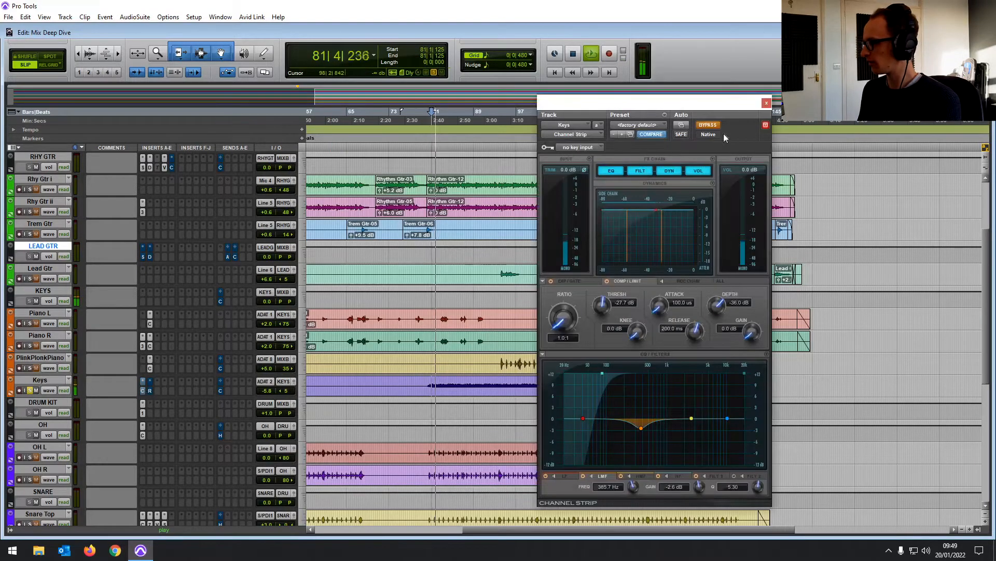
click(707, 125)
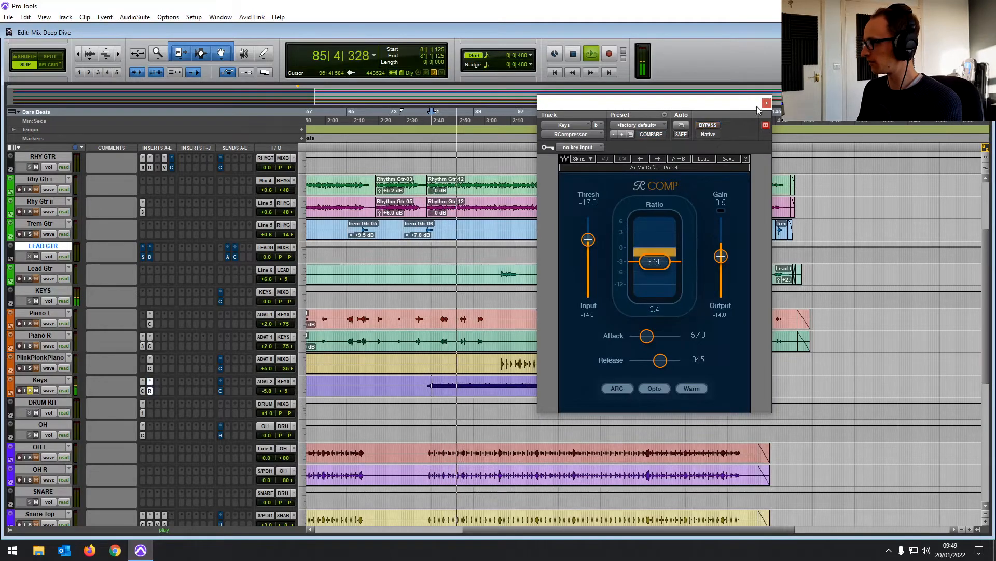
click(767, 103)
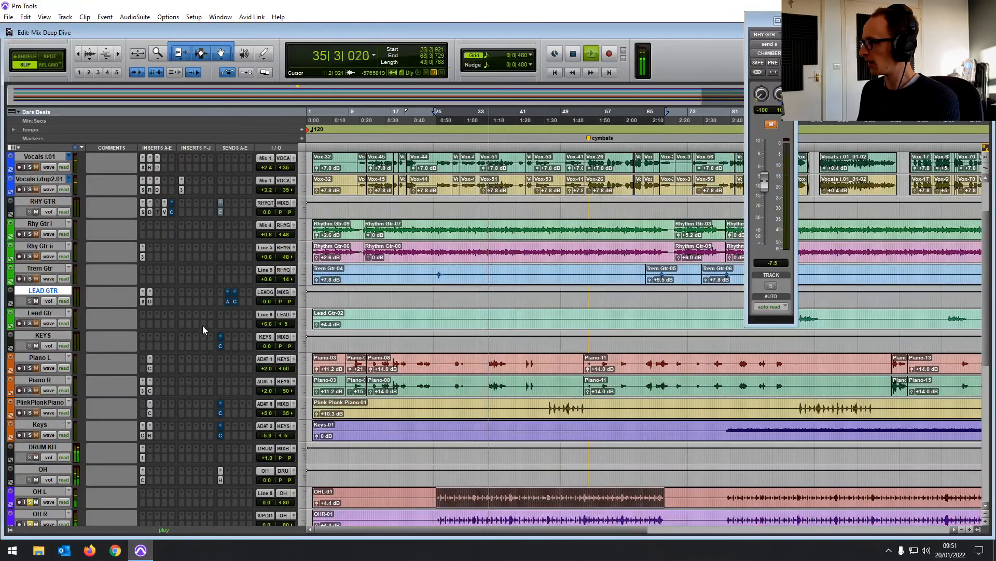
scroll(down, 3)
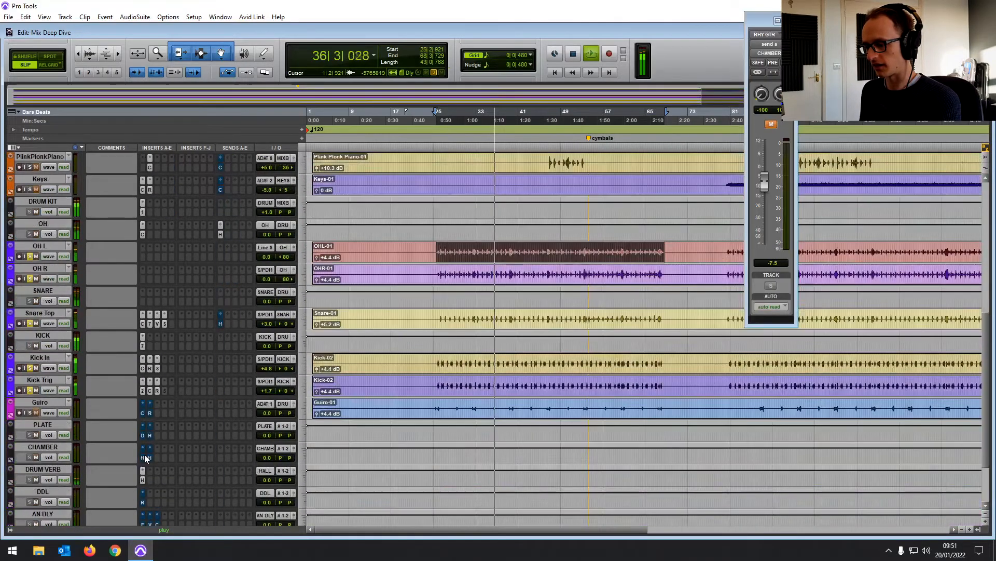
click(148, 457)
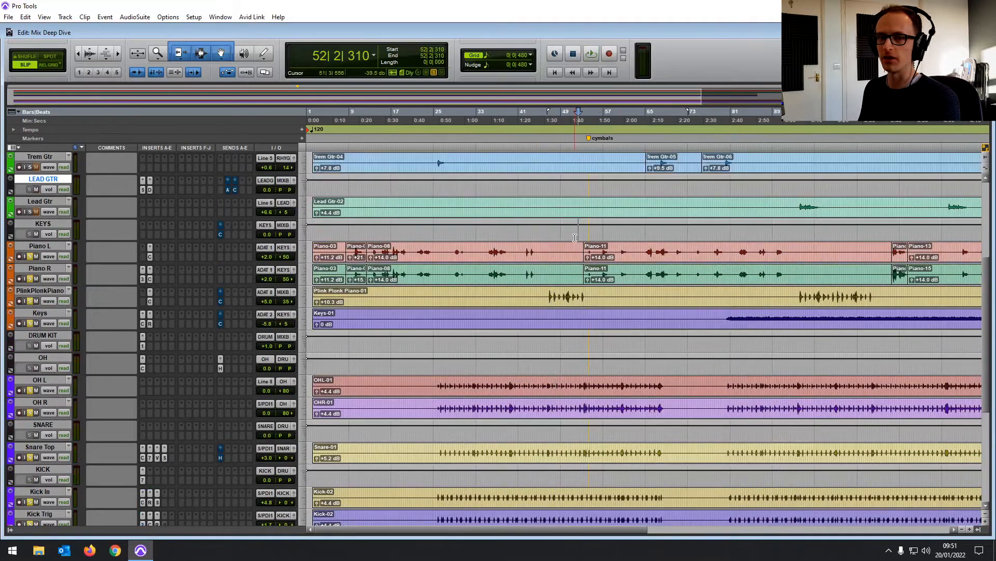
click(551, 251)
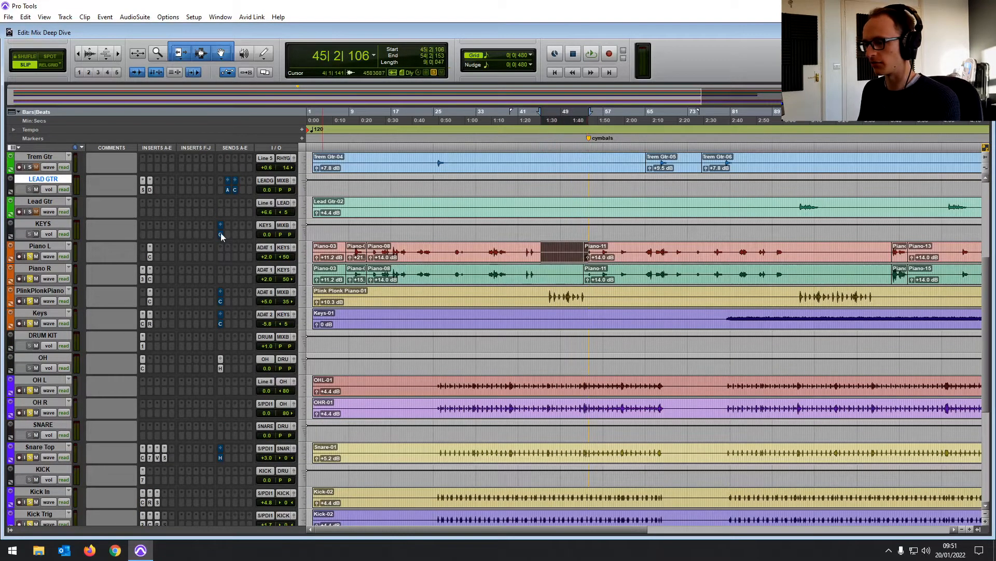
click(220, 234)
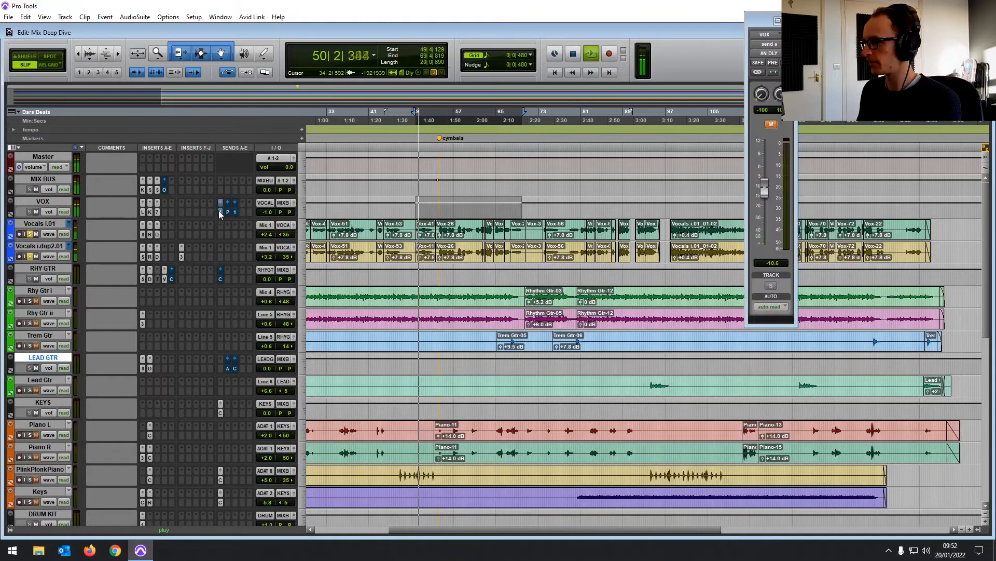
Compare the EchoBoy delay on the AN DLY aux by toggling its bypass.
scroll(down, 3)
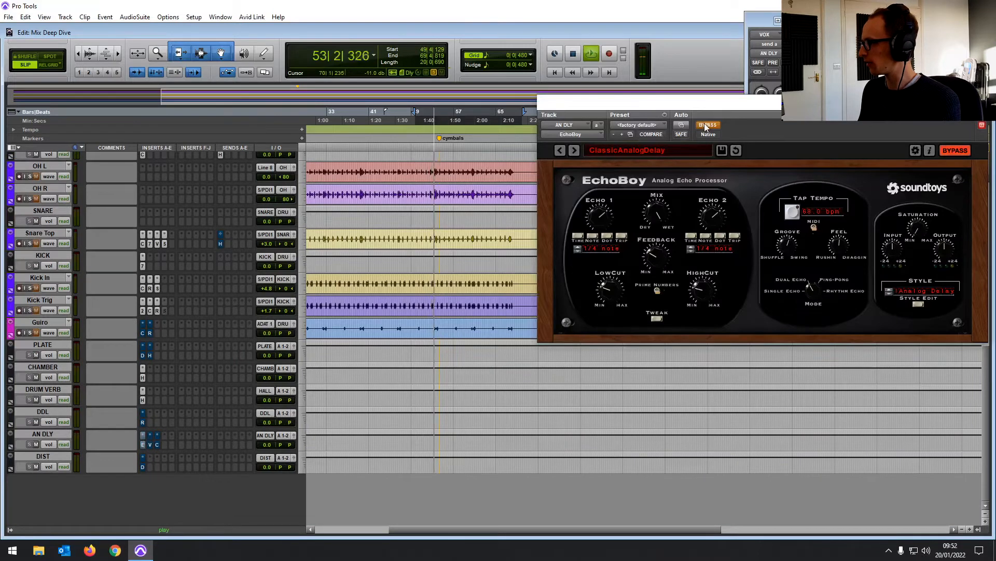
click(707, 125)
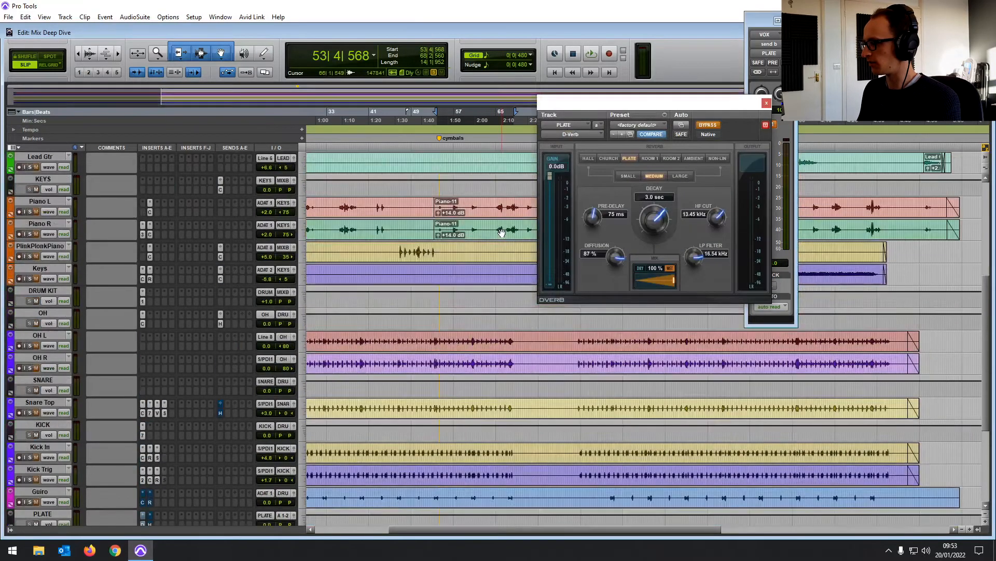
click(590, 53)
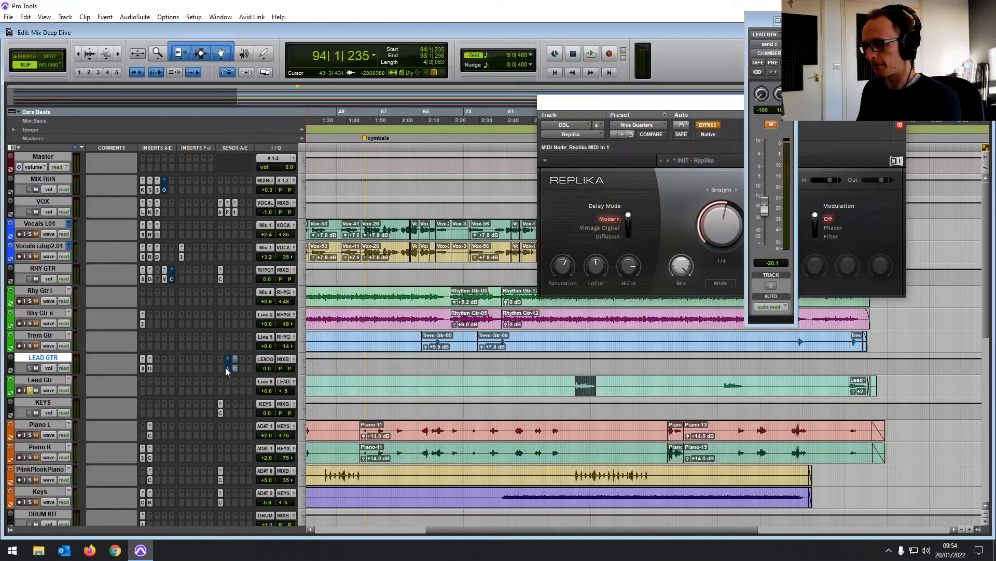
click(590, 53)
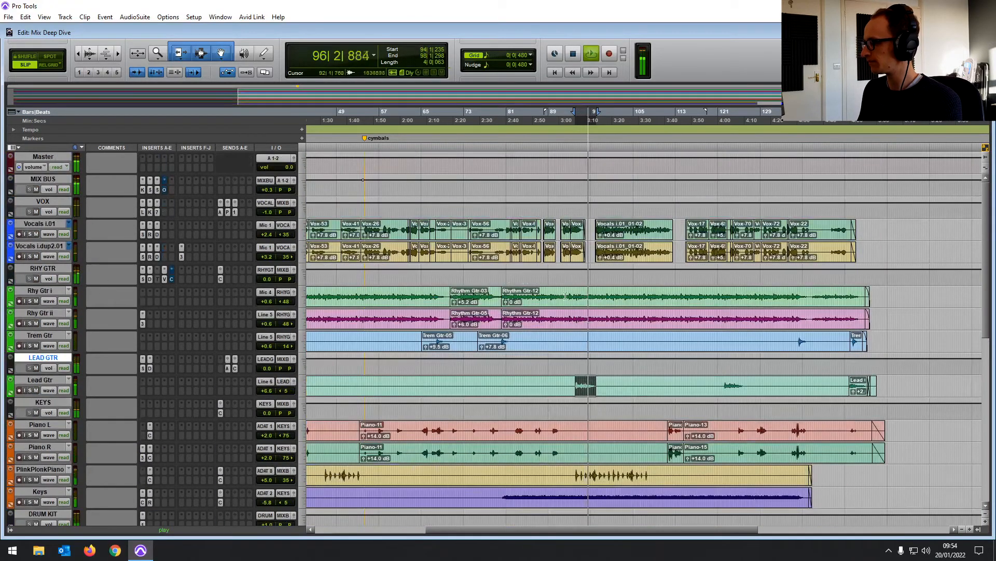
click(572, 53)
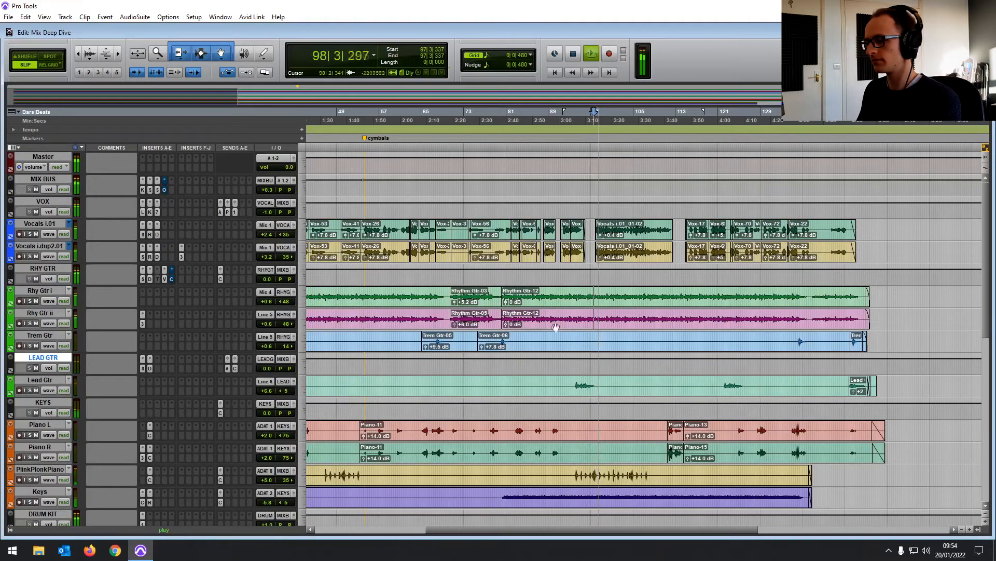
scroll(down, 3)
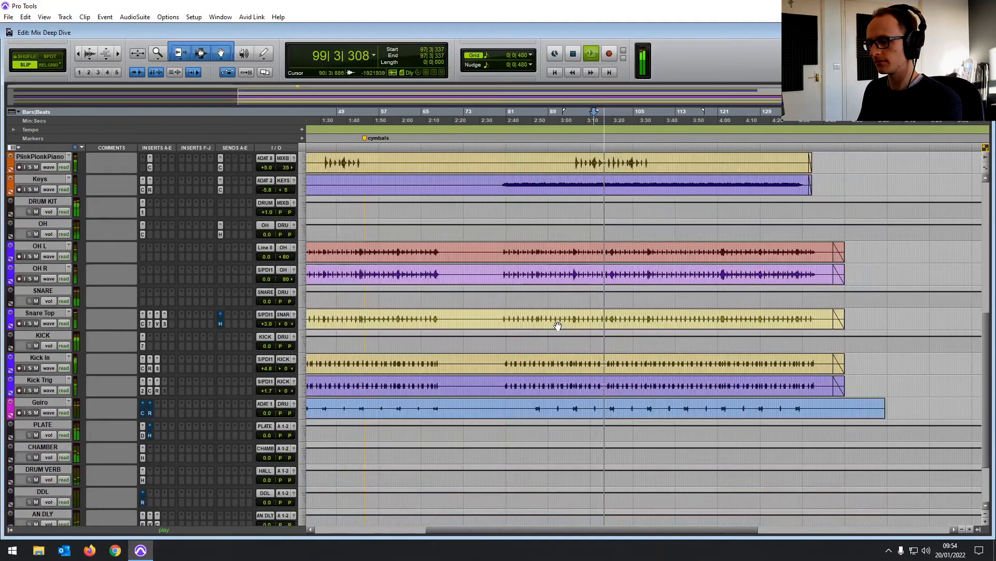
scroll(down, 3)
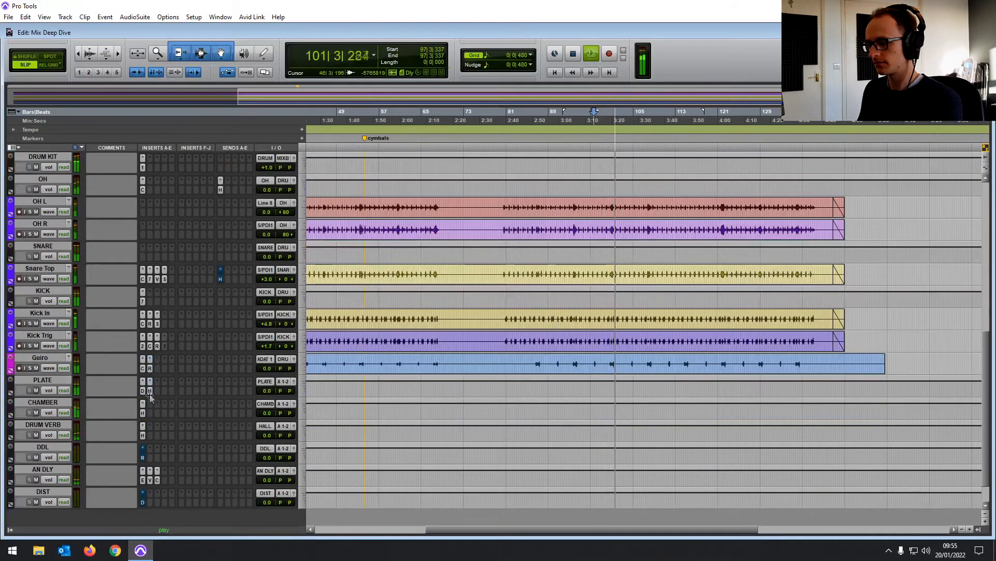
click(143, 391)
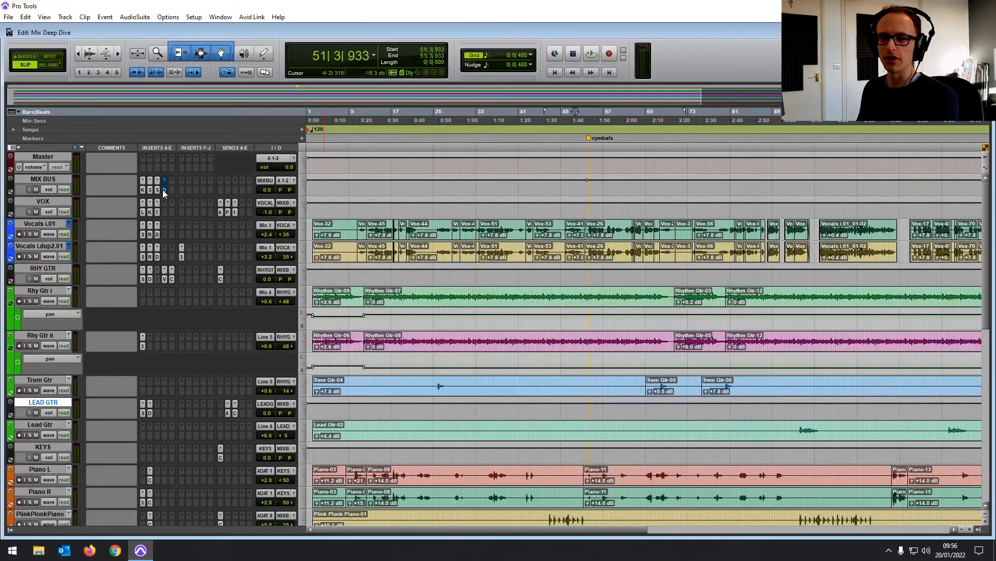
Bring up the OneKnob Wetter reverb from the MIX BUS insert slot.
click(164, 179)
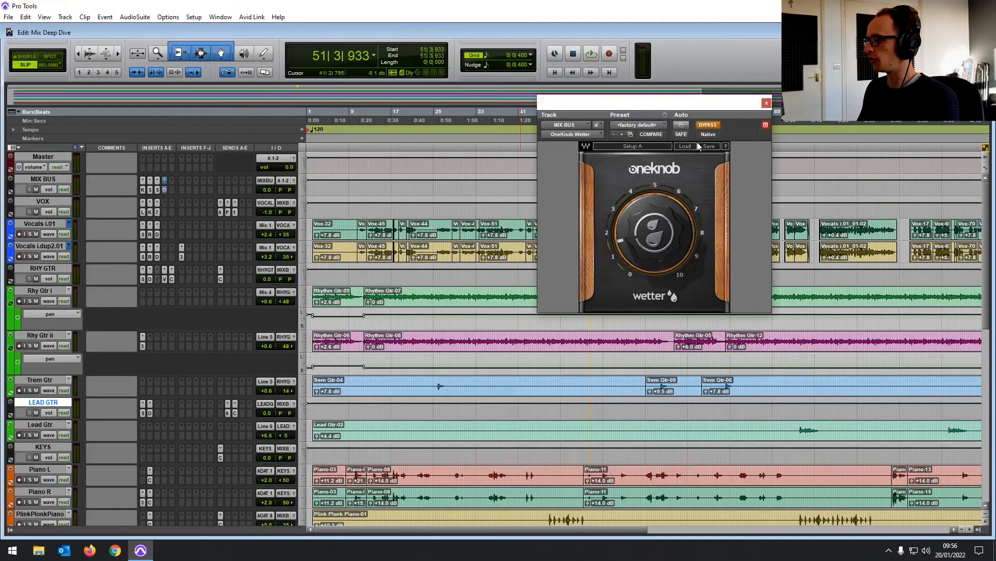